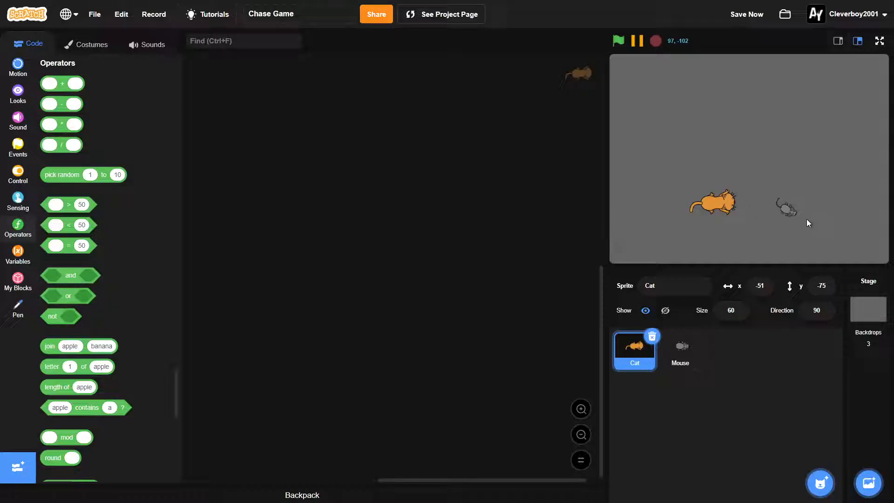
# - Flip between the Cat and Mouse sprites to look over each one
pyautogui.click(680, 350)
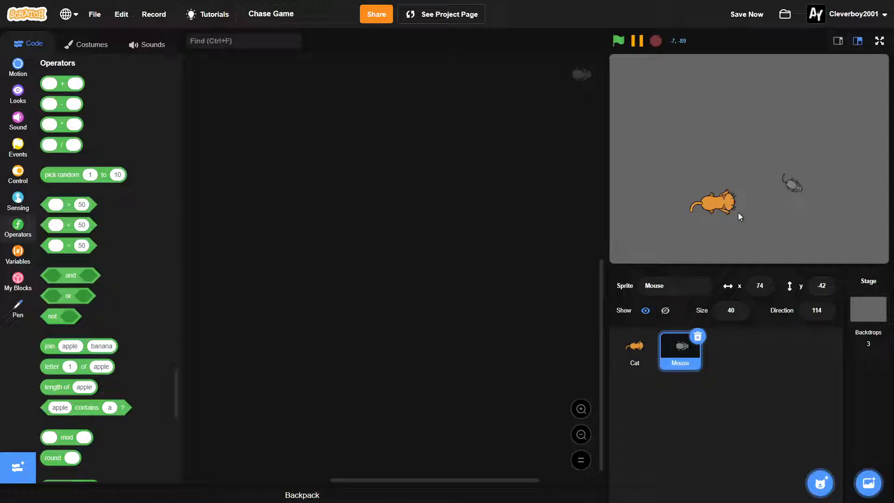
pyautogui.click(633, 351)
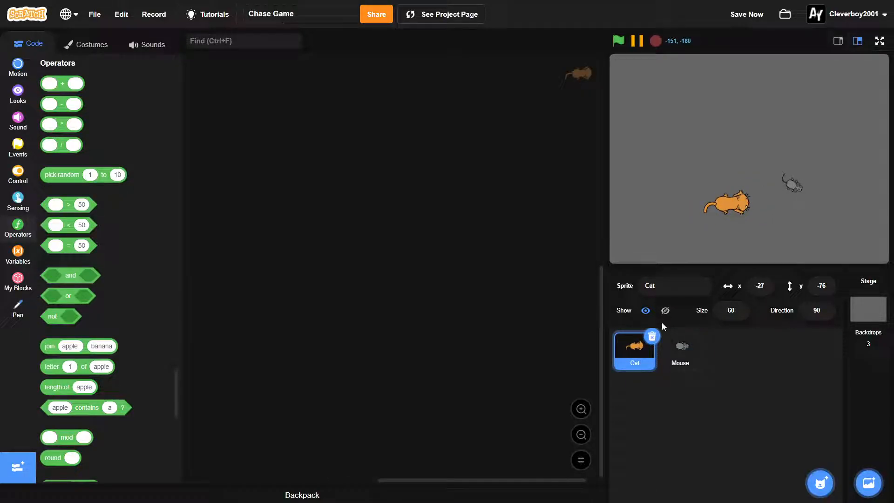
pyautogui.moveTo(788, 196)
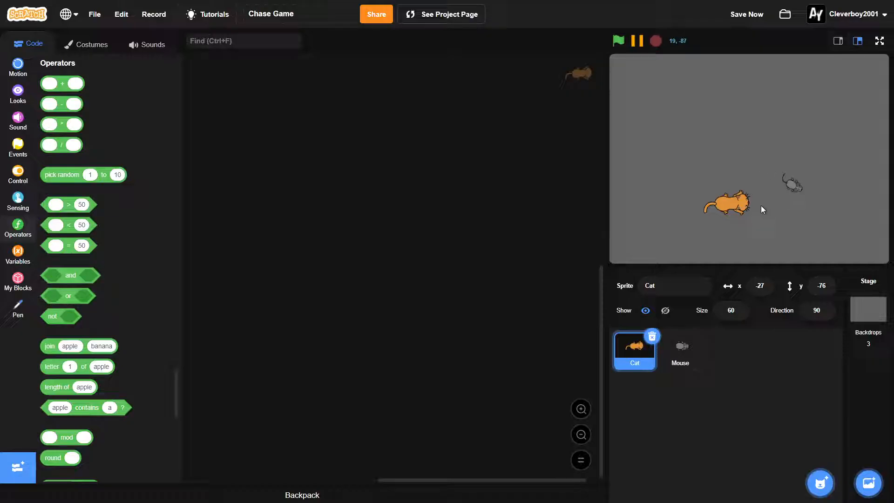
pyautogui.moveTo(740, 174)
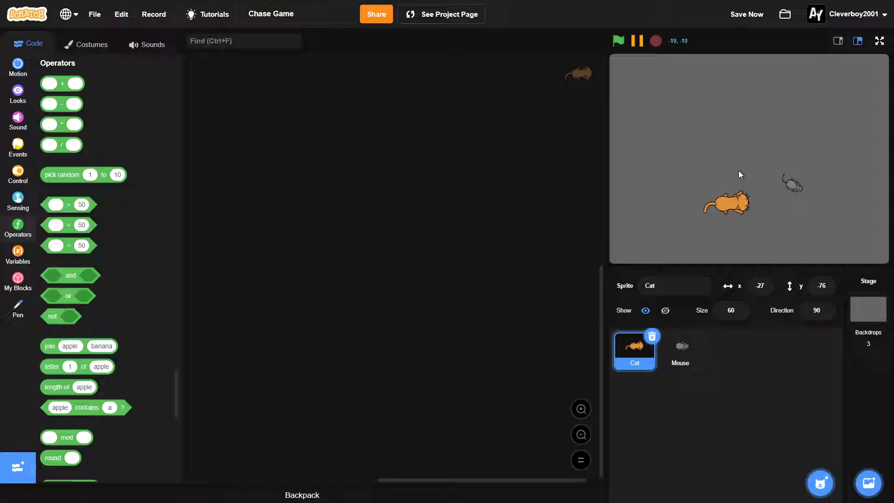
pyautogui.moveTo(732, 180)
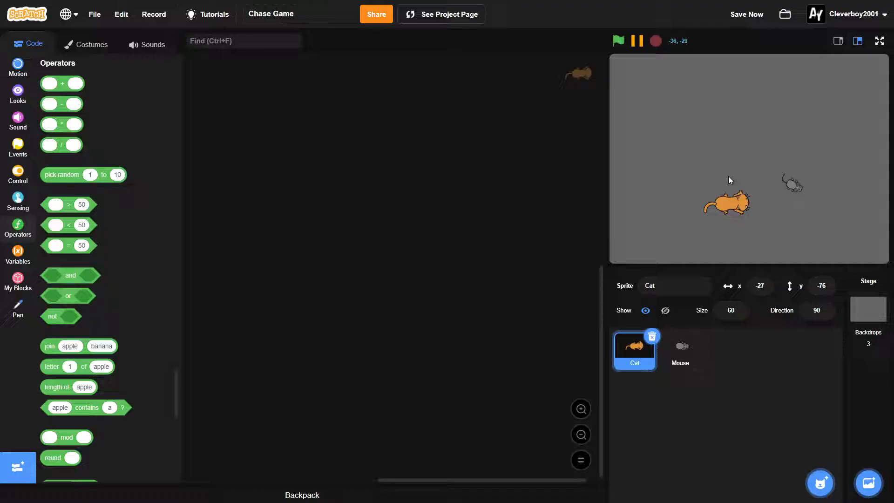
pyautogui.click(680, 350)
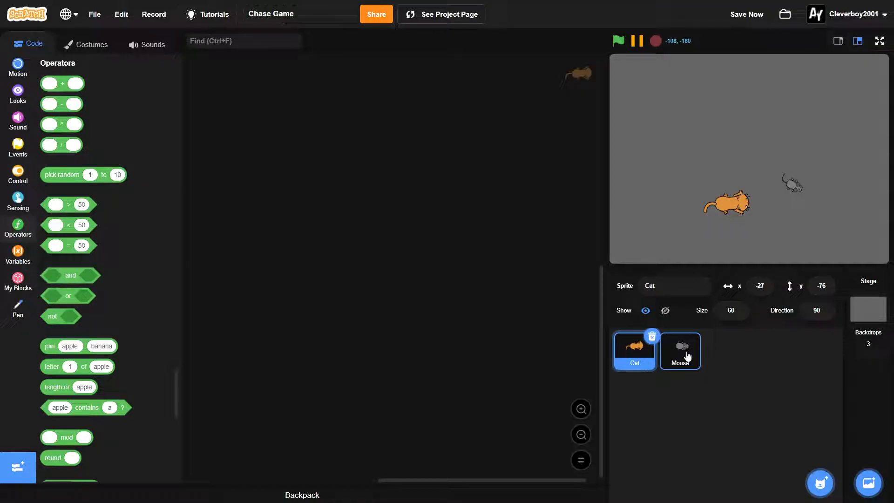
pyautogui.click(679, 351)
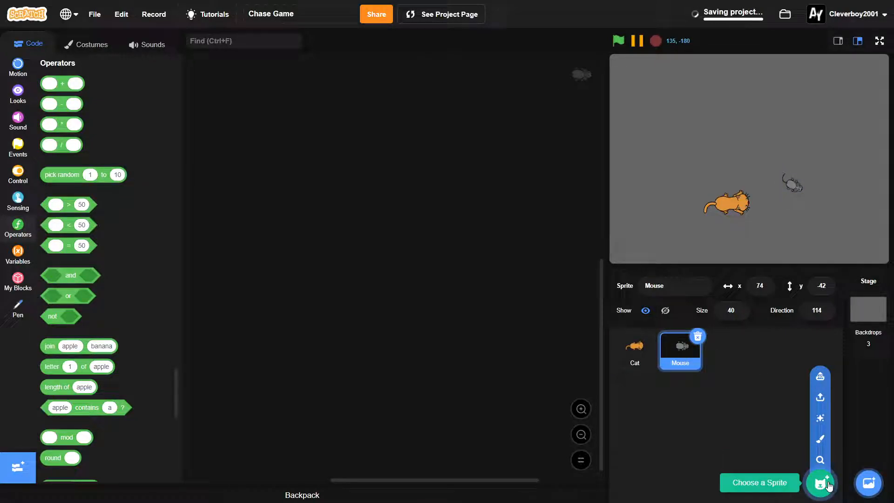
pyautogui.click(635, 350)
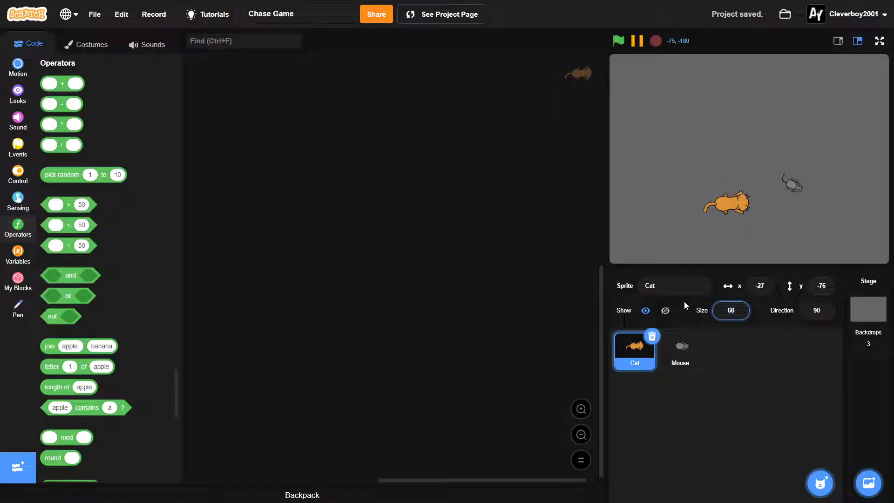
pyautogui.click(680, 350)
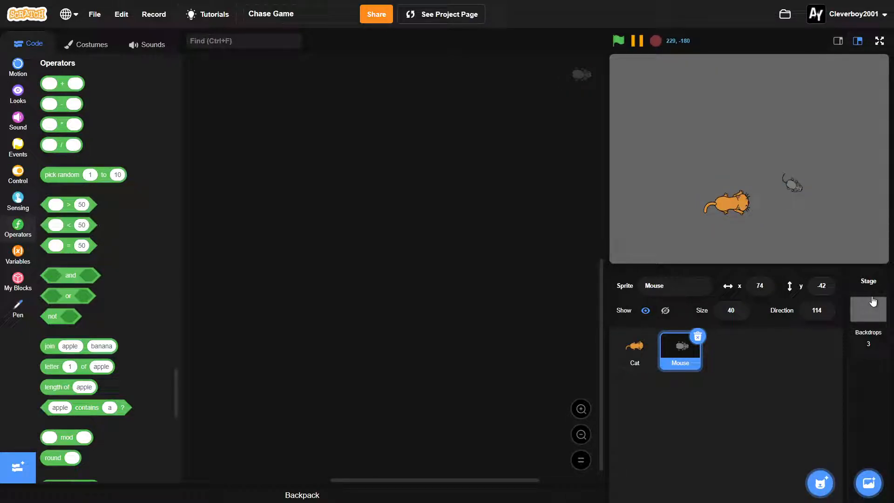
# - View the Stage's blank, YOU LOST and YOU WON backdrops, then return to the Cat sprite
pyautogui.click(868, 308)
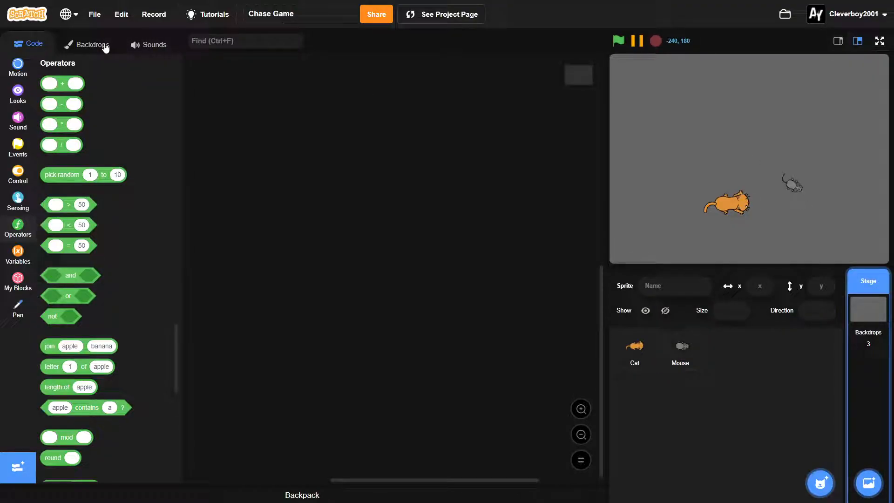
pyautogui.click(86, 44)
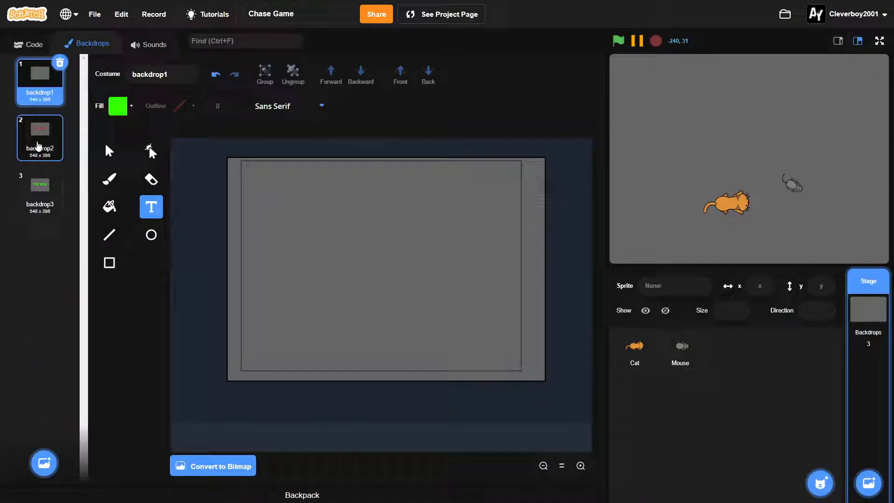
pyautogui.click(39, 81)
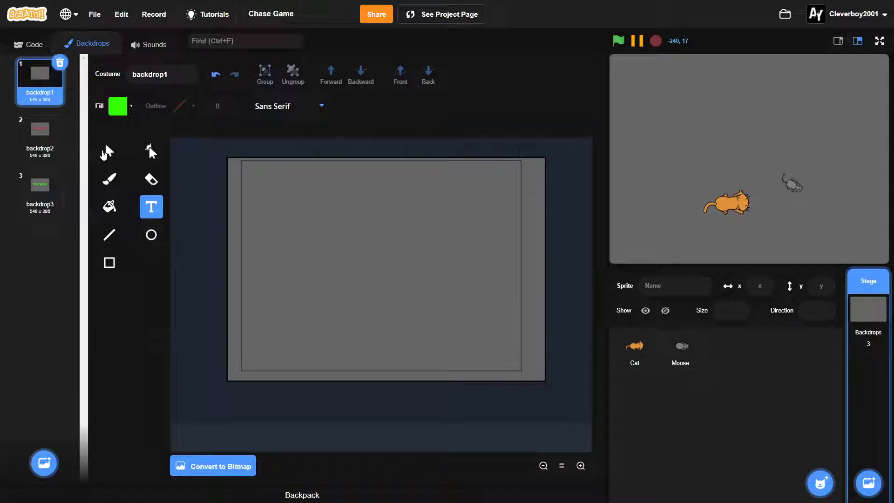
pyautogui.click(39, 132)
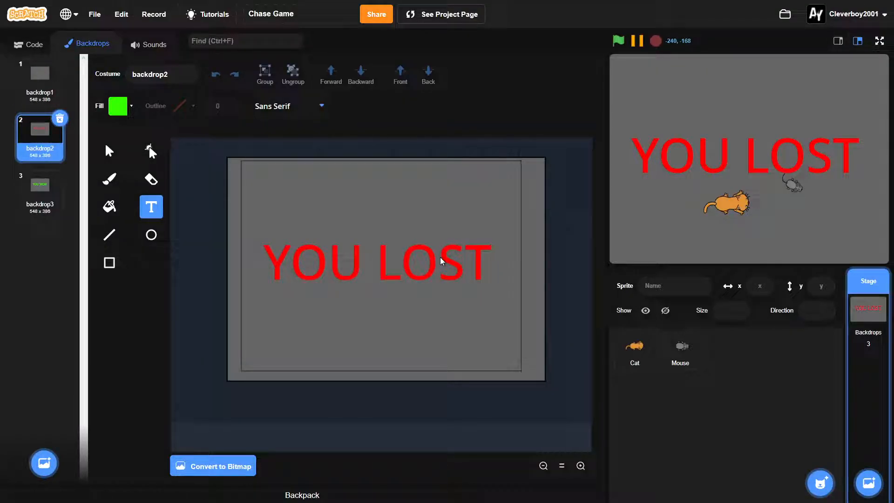
pyautogui.click(39, 185)
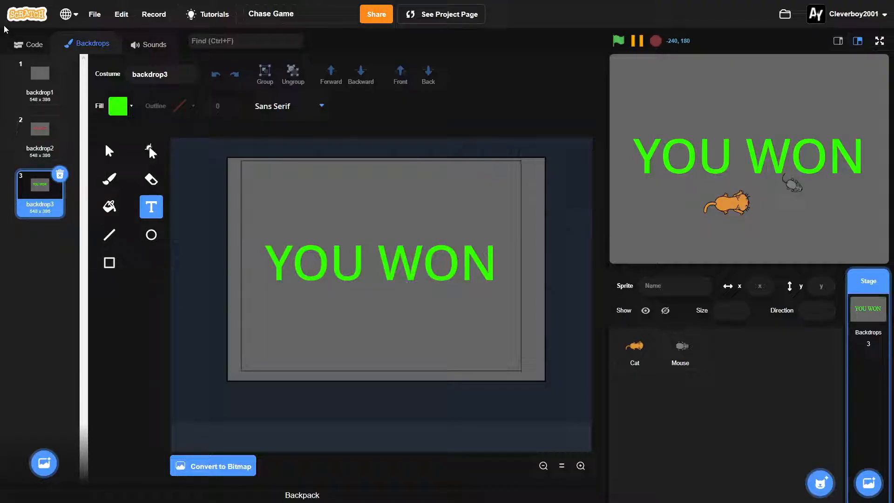
pyautogui.click(633, 349)
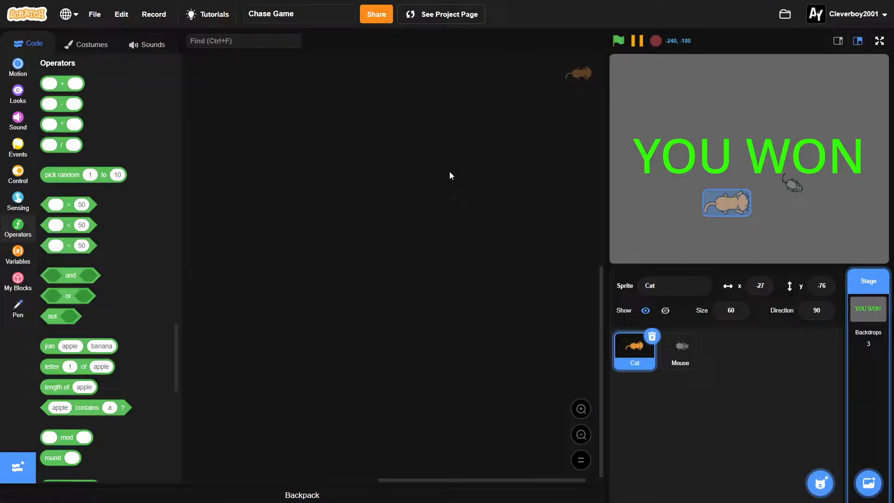
# - Start a green-flag script sending the Cat to random x -240 to 240, y -180 to 180
pyautogui.click(17, 147)
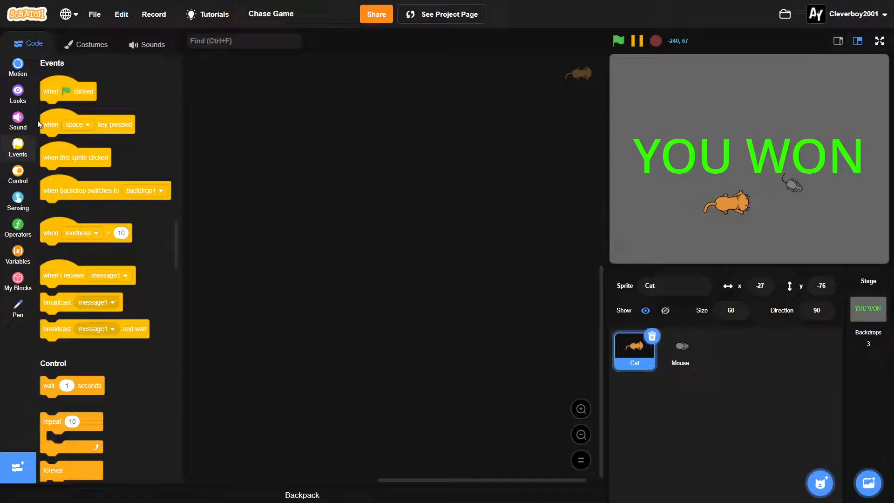
pyautogui.moveTo(57, 91)
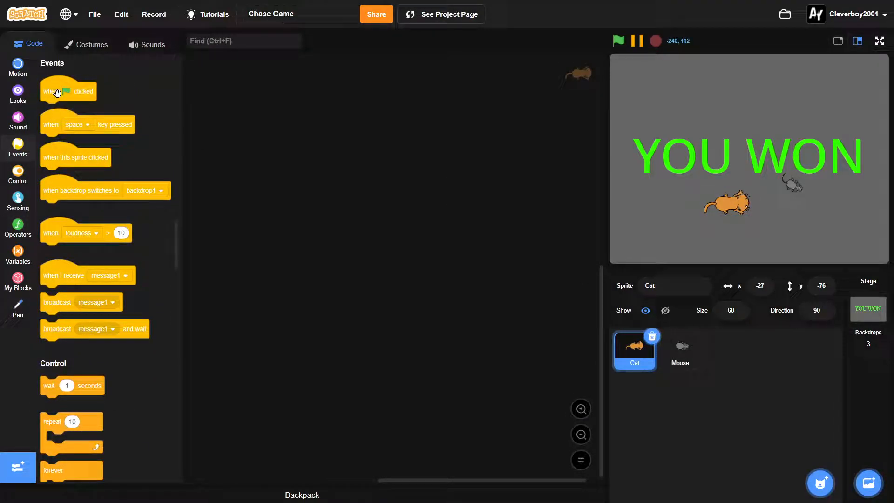
pyautogui.moveTo(67, 90); pyautogui.dragTo(276, 103)
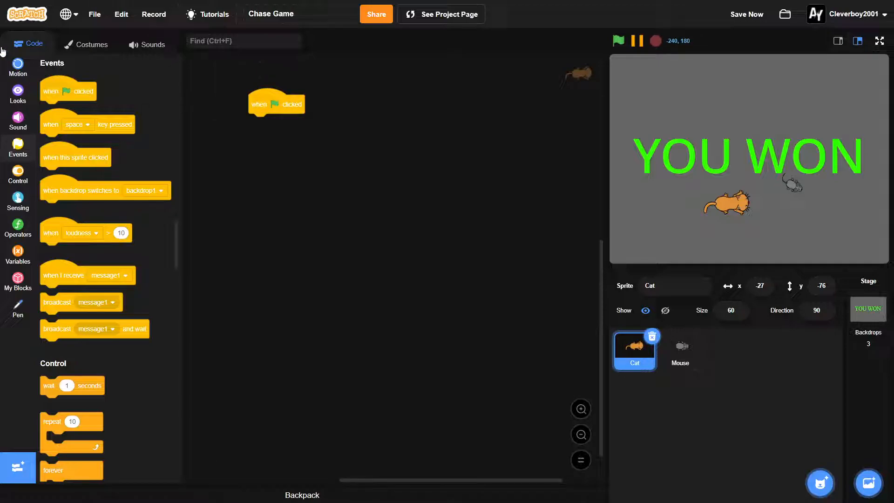
pyautogui.click(867, 281)
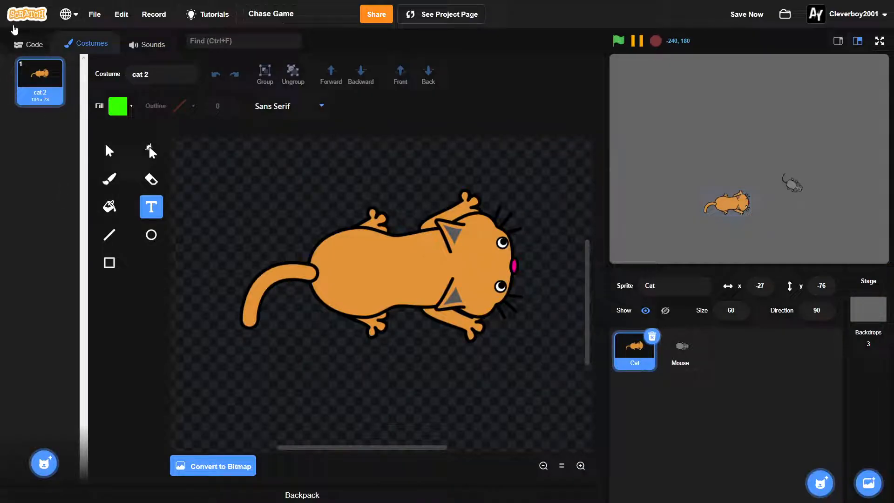
pyautogui.click(34, 44)
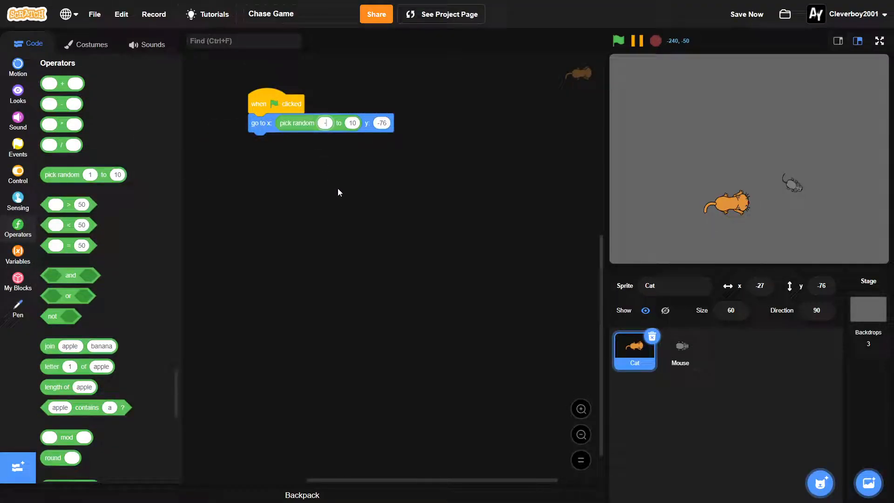
pyautogui.write('-240')
pyautogui.write('18')
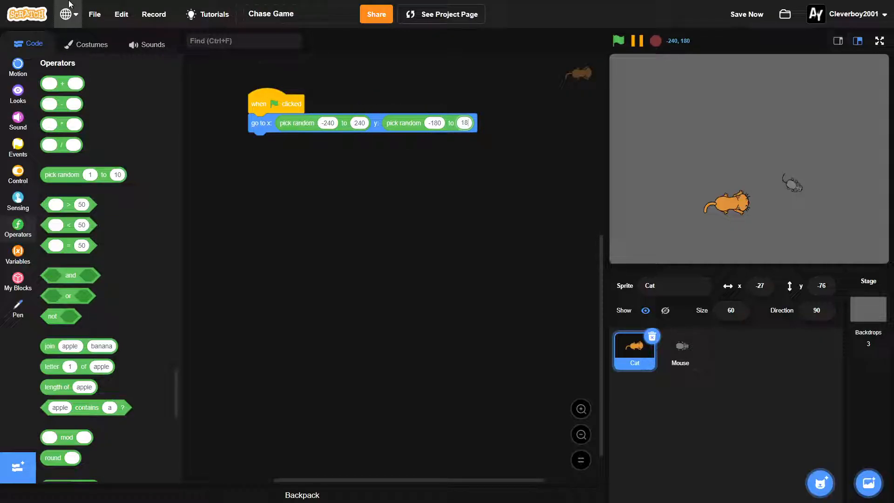
pyautogui.click(17, 66)
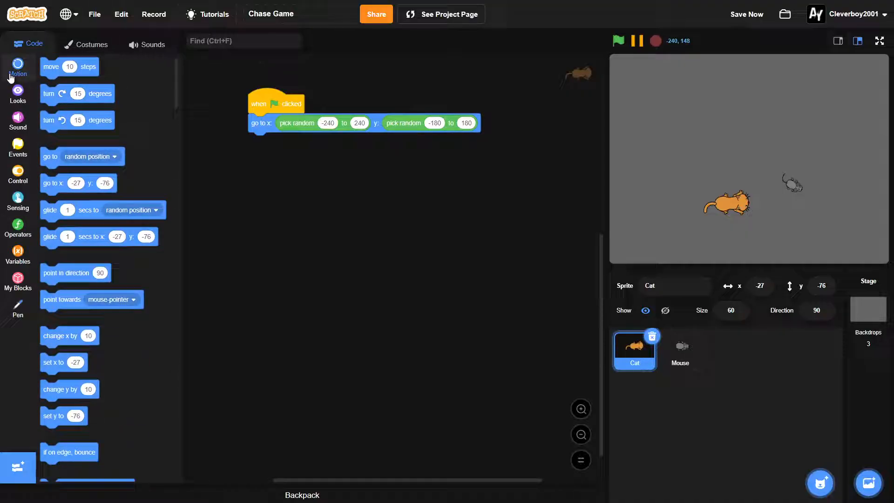
# - Point the Cat in direction 90 and loop forever turning 3 degrees right on right arrow/d, left on left arrow/a
pyautogui.moveTo(75, 272); pyautogui.dragTo(268, 159)
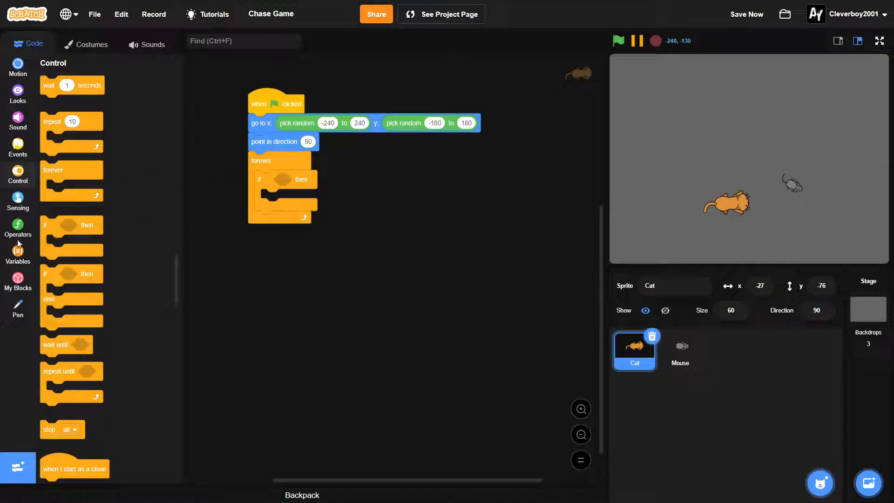
pyautogui.click(18, 228)
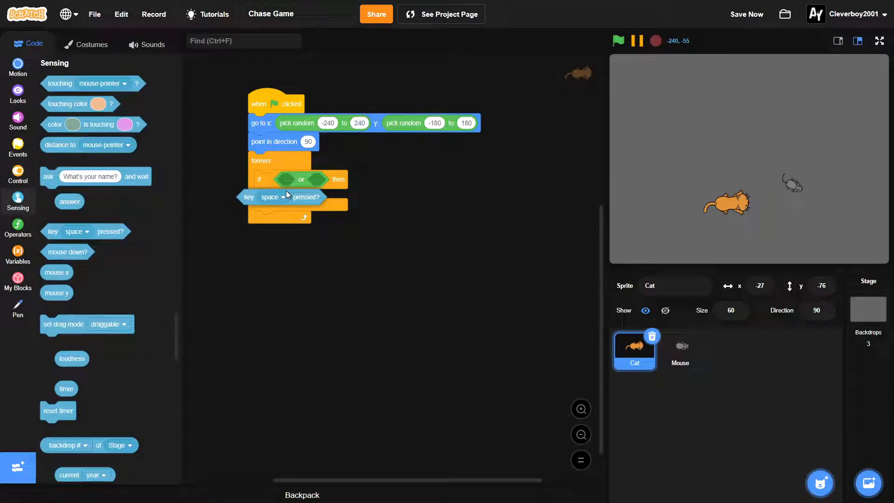
pyautogui.click(322, 180)
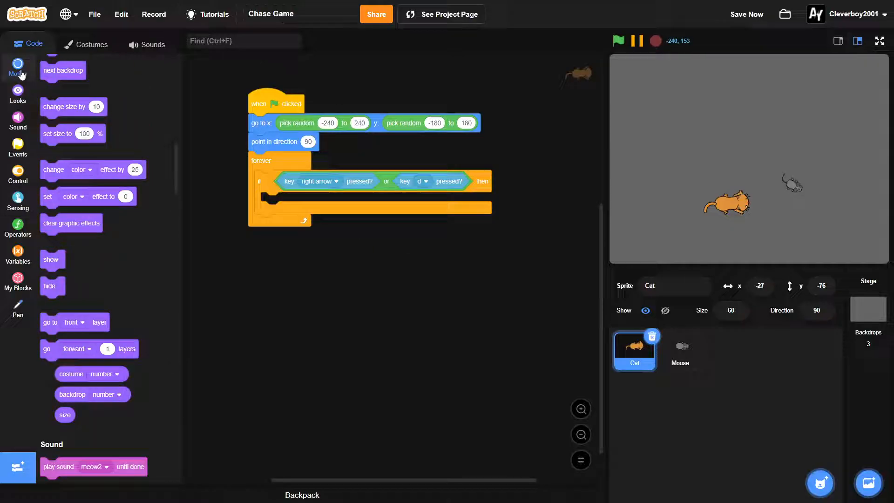
pyautogui.click(18, 64)
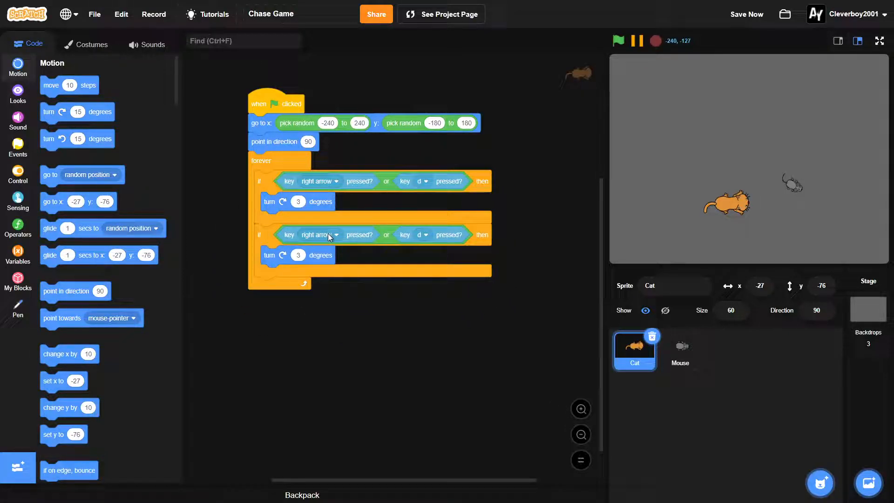
pyautogui.click(320, 234)
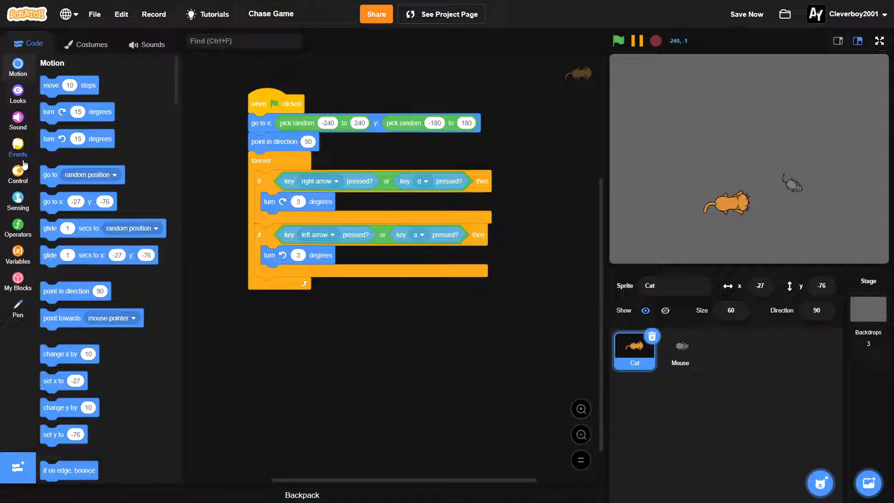
# - Move the Cat 5 steps forward while up arrow or w is pressed
pyautogui.click(18, 176)
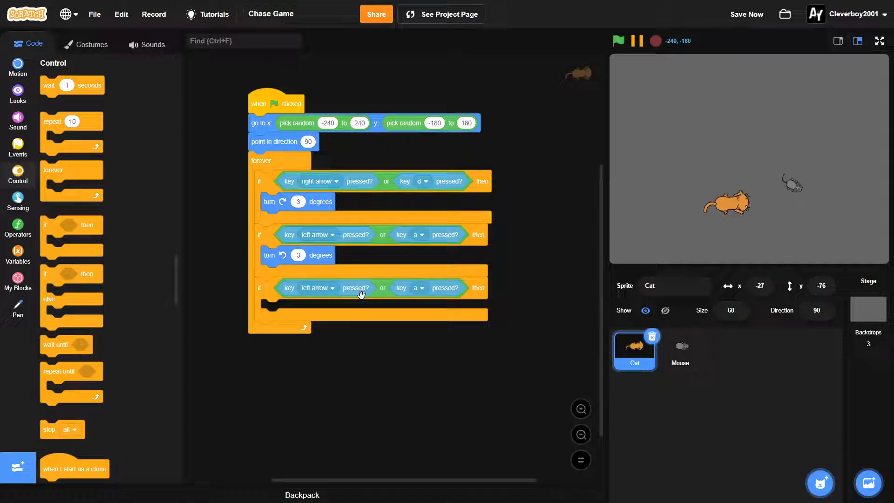
pyautogui.click(317, 287)
pyautogui.write('w')
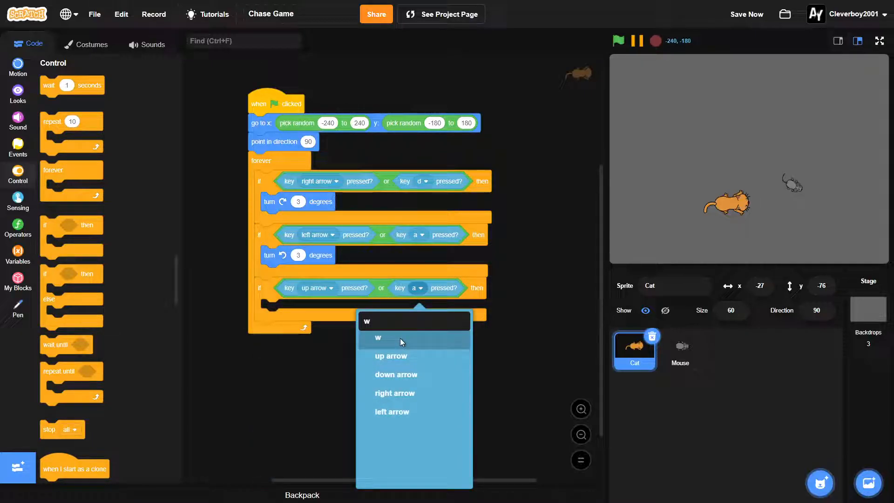
pyautogui.click(378, 337)
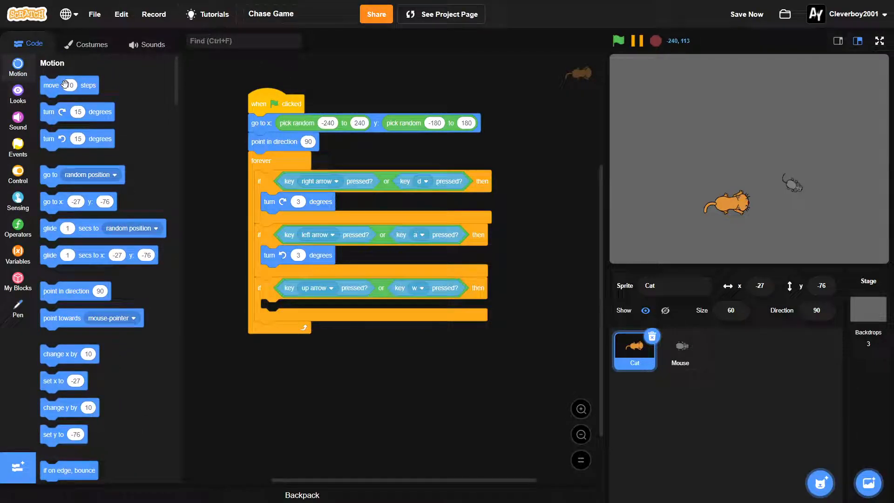
pyautogui.moveTo(69, 84); pyautogui.dragTo(290, 308)
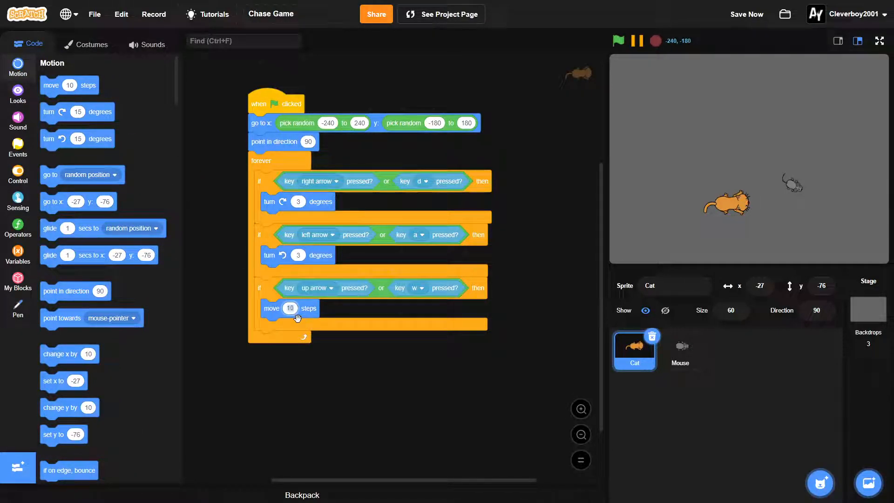
pyautogui.write('5')
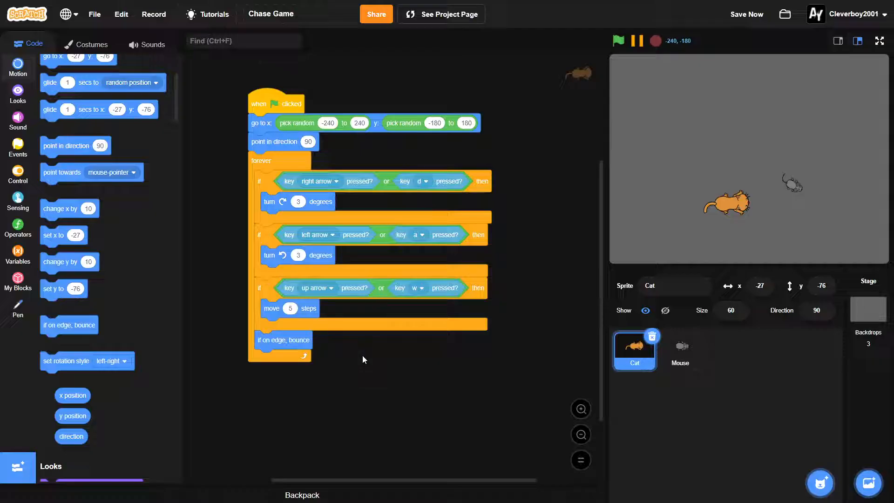
# - Test the cat's controls repeatedly, checking edge bounce and random starting spots, then switch to the Mouse
pyautogui.click(618, 41)
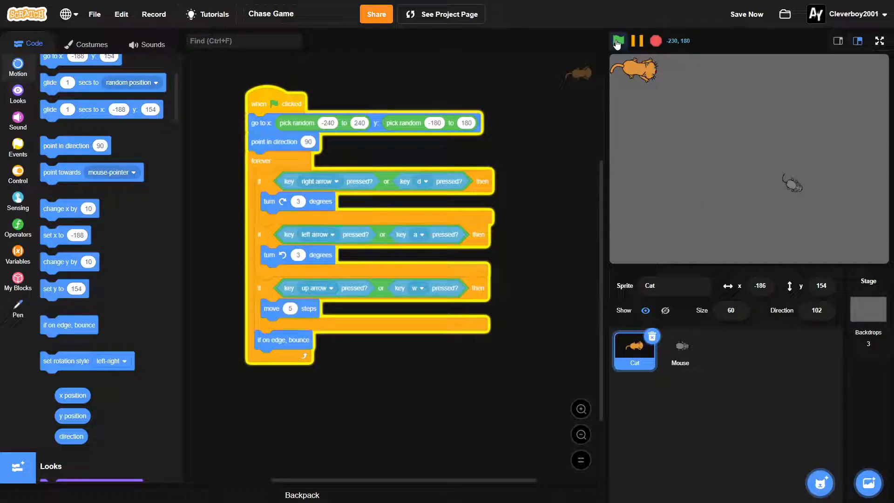
pyautogui.click(618, 41)
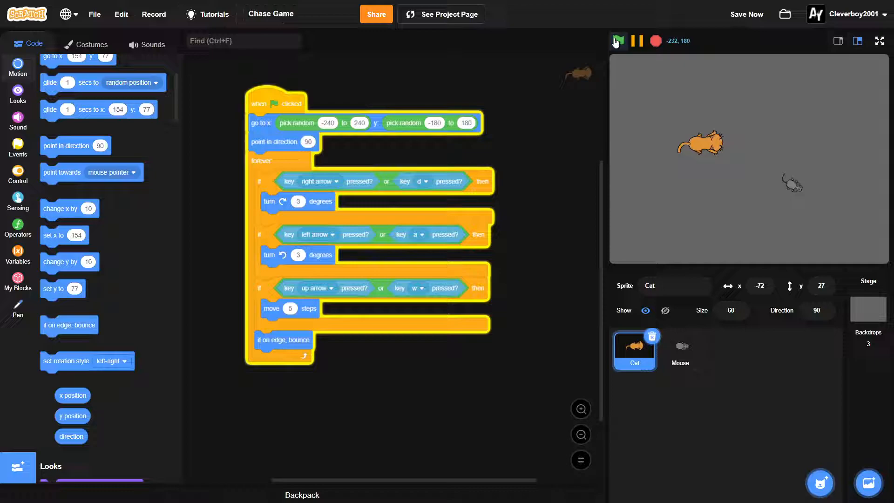
pyautogui.click(617, 40)
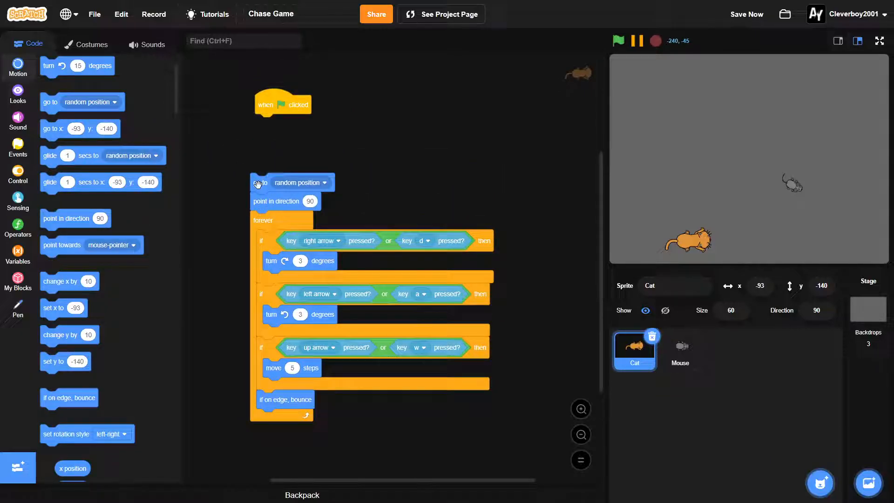
pyautogui.click(618, 41)
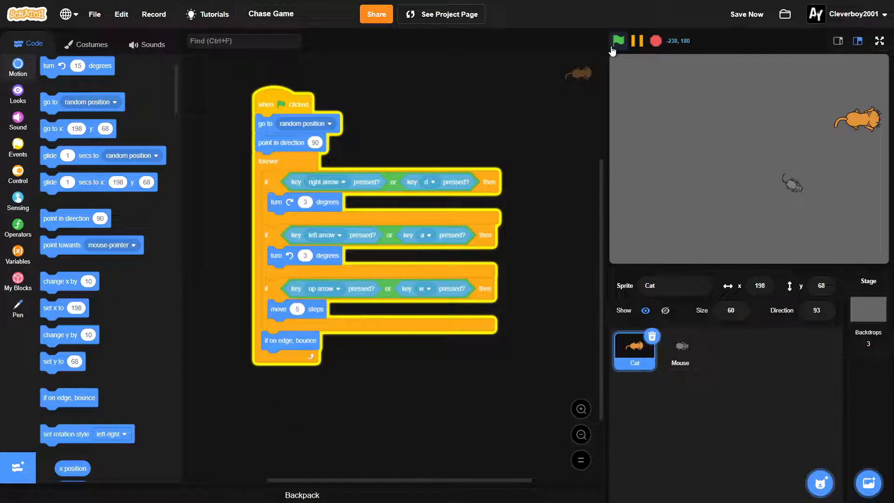
pyautogui.click(617, 41)
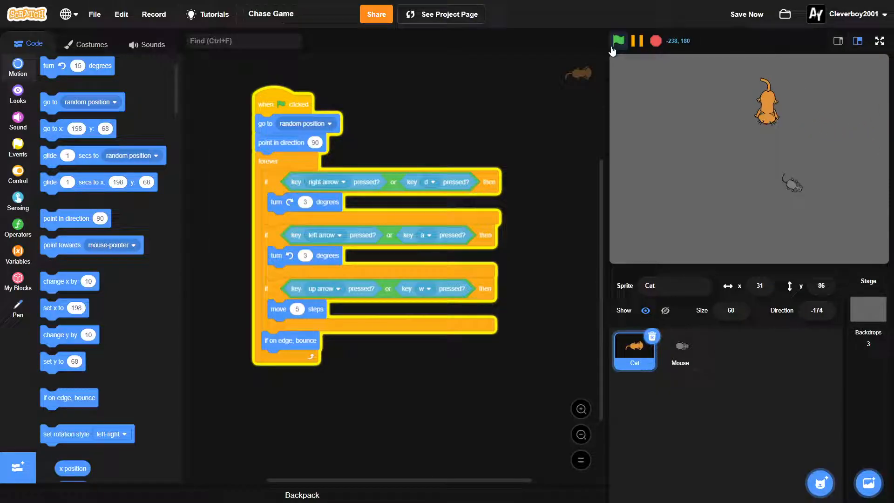
pyautogui.click(617, 40)
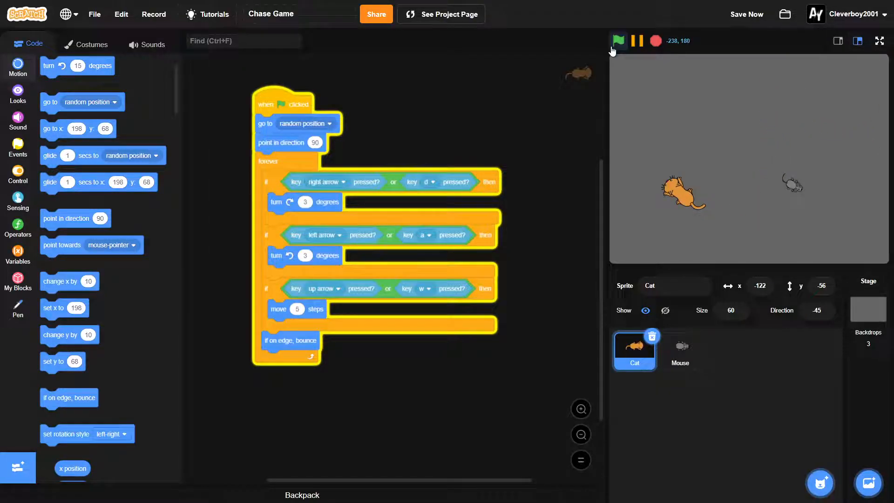
pyautogui.click(618, 41)
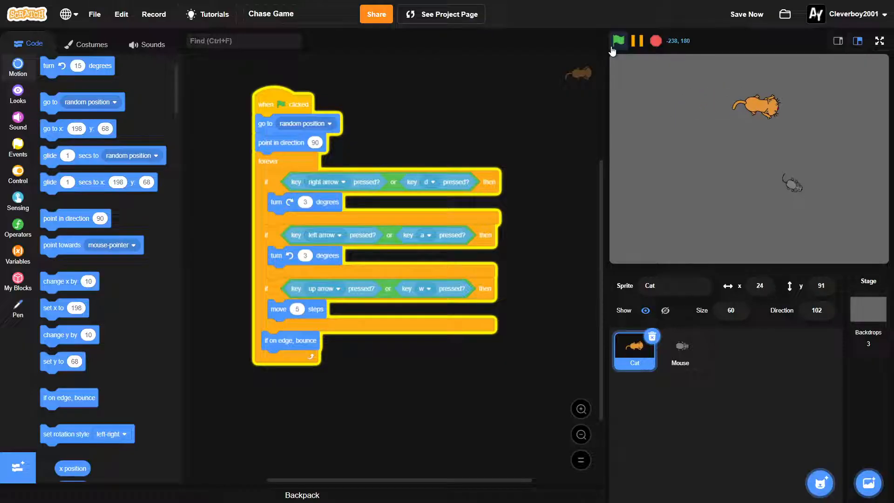
pyautogui.click(617, 41)
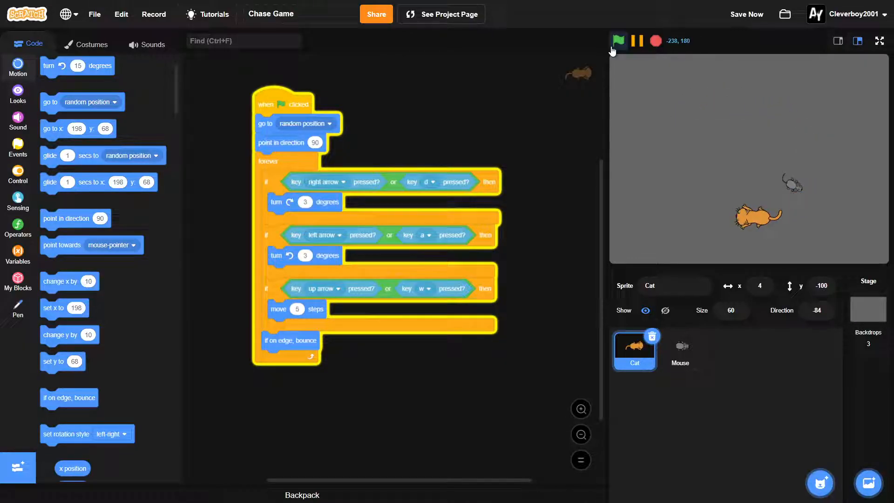
pyautogui.click(617, 40)
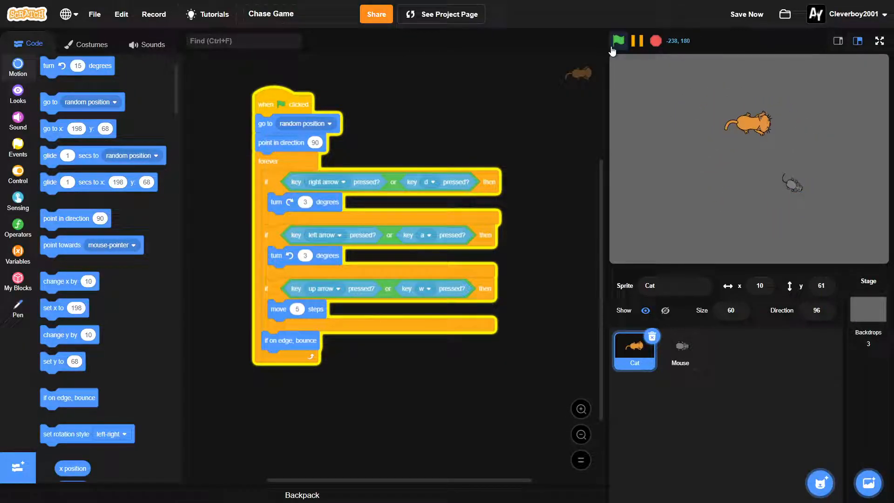
pyautogui.click(617, 41)
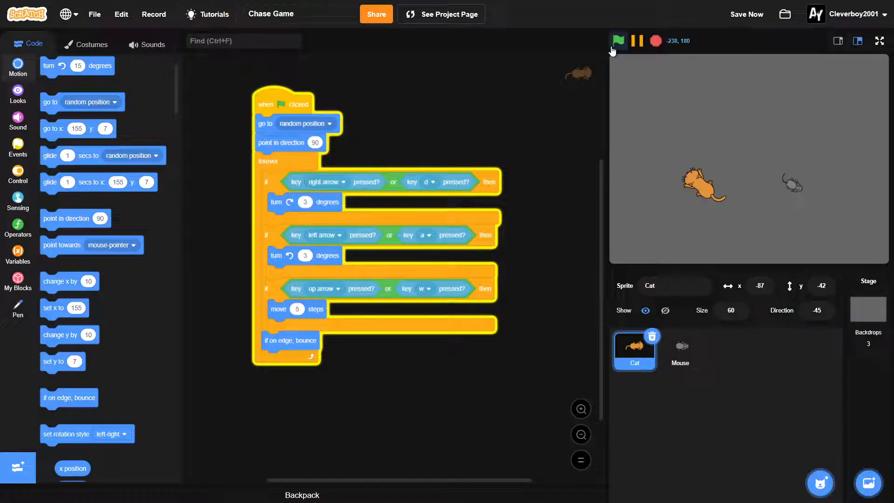
pyautogui.click(617, 40)
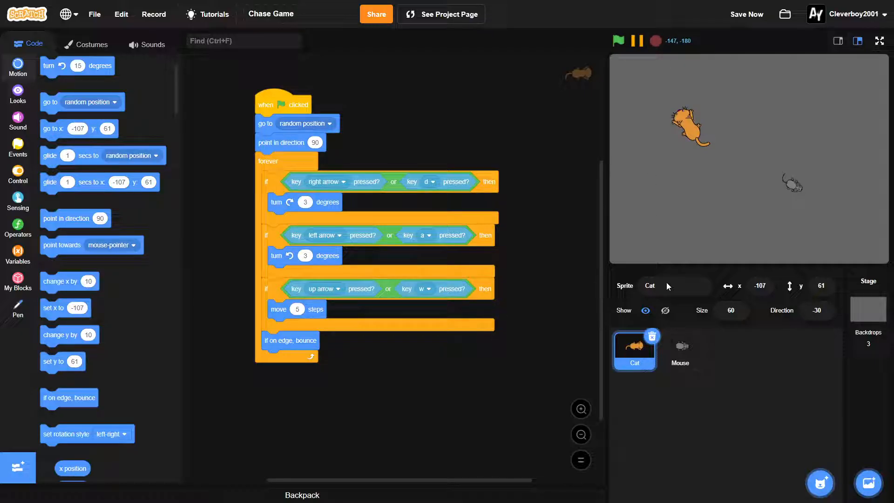
pyautogui.click(680, 350)
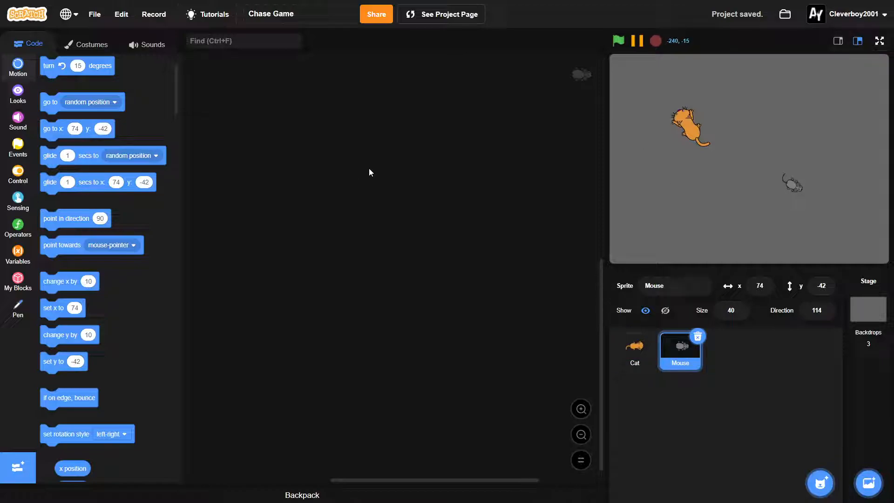
# - Give the Mouse a green-flag script with a forever loop that bounces it off edges
pyautogui.click(17, 147)
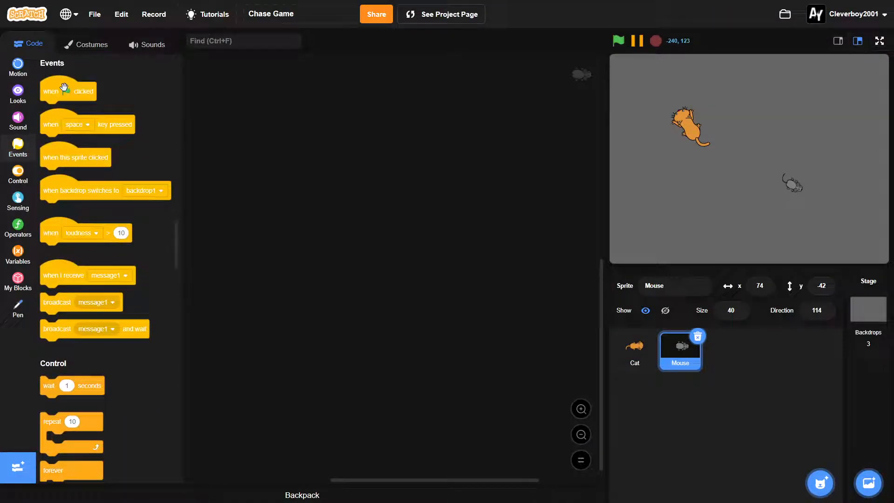
pyautogui.moveTo(67, 90); pyautogui.dragTo(268, 115)
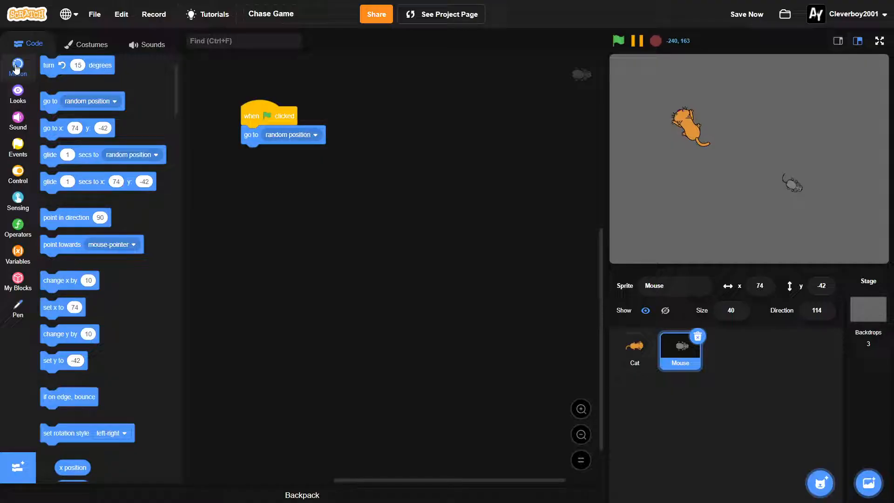
pyautogui.click(18, 173)
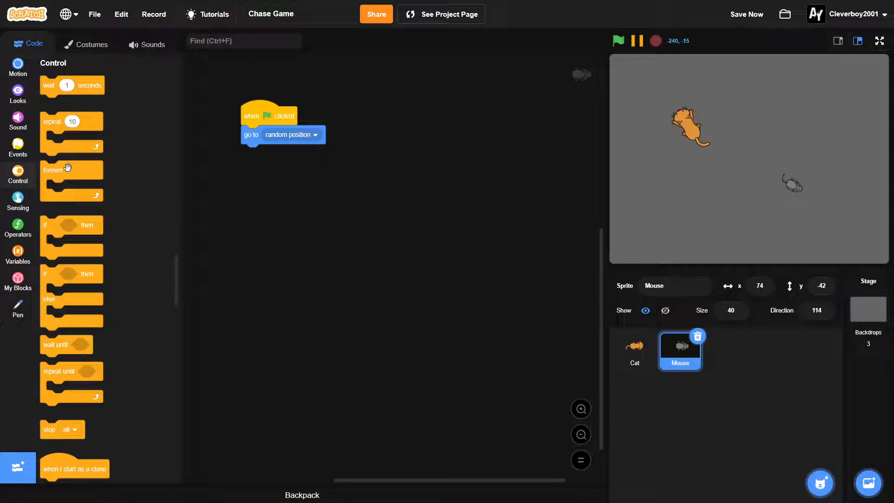
pyautogui.click(18, 62)
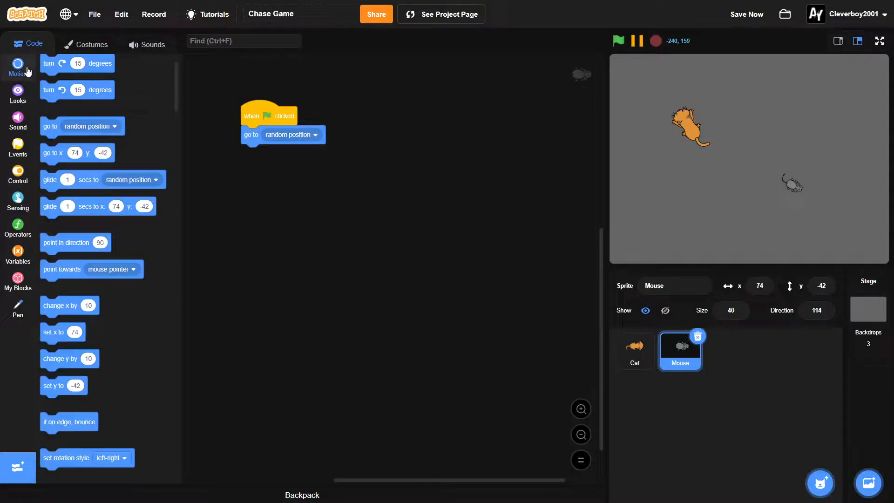
pyautogui.click(17, 174)
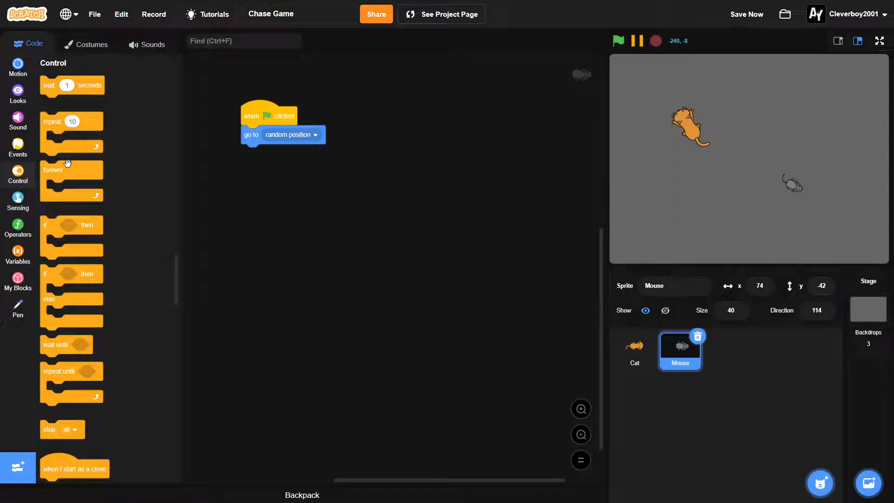
pyautogui.moveTo(72, 170); pyautogui.dragTo(272, 154)
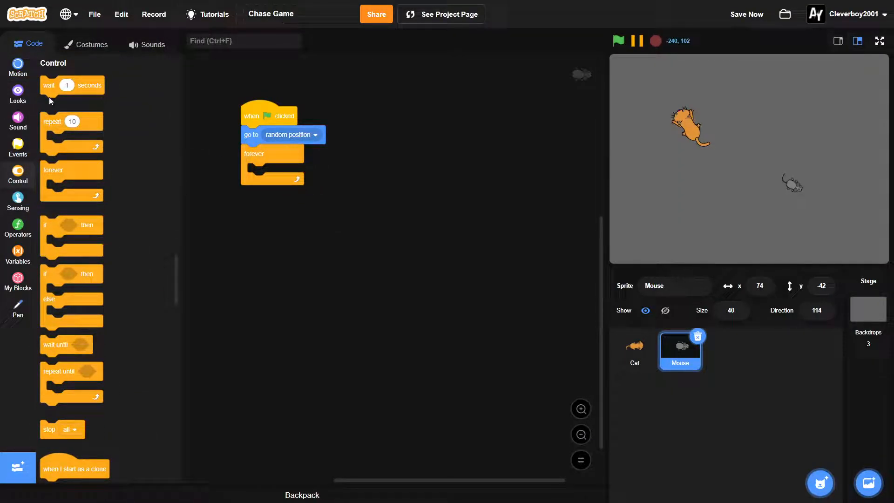
pyautogui.click(17, 67)
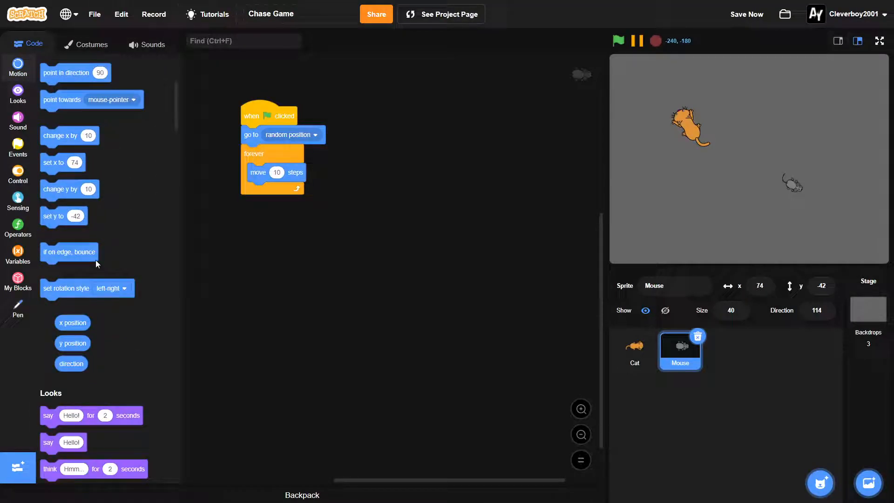
pyautogui.moveTo(69, 252); pyautogui.dragTo(276, 191)
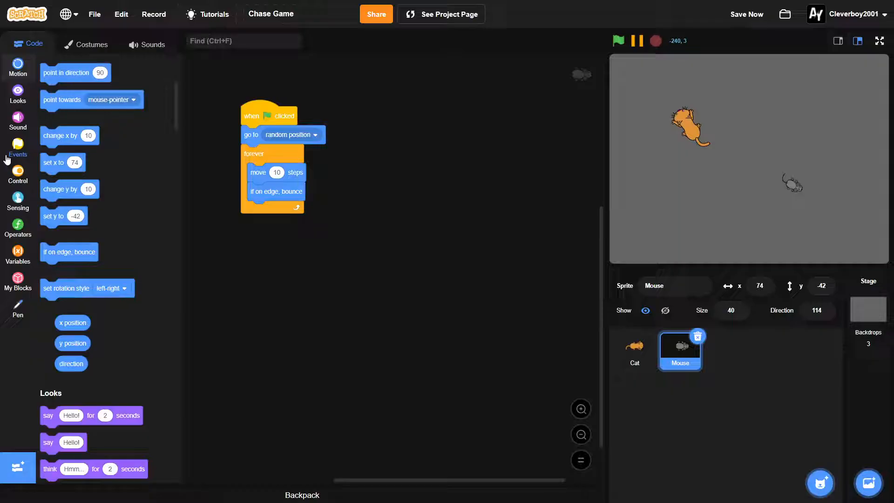
# - Add a second Mouse script that forever points in a random direction -180 to 180 every 0.5 seconds
pyautogui.click(17, 148)
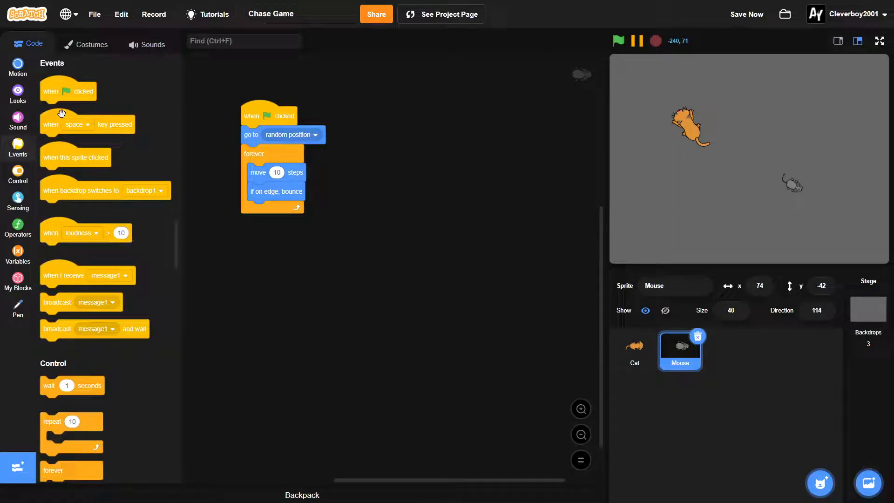
pyautogui.moveTo(67, 91); pyautogui.dragTo(266, 243)
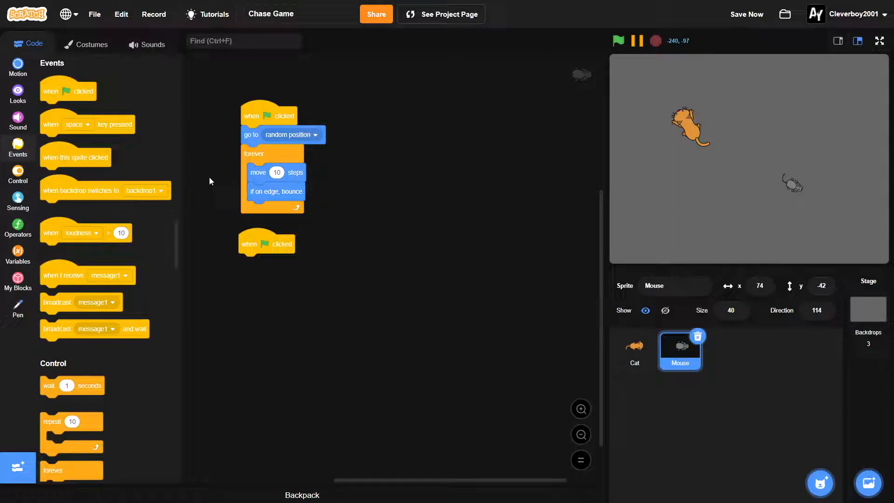
pyautogui.click(18, 177)
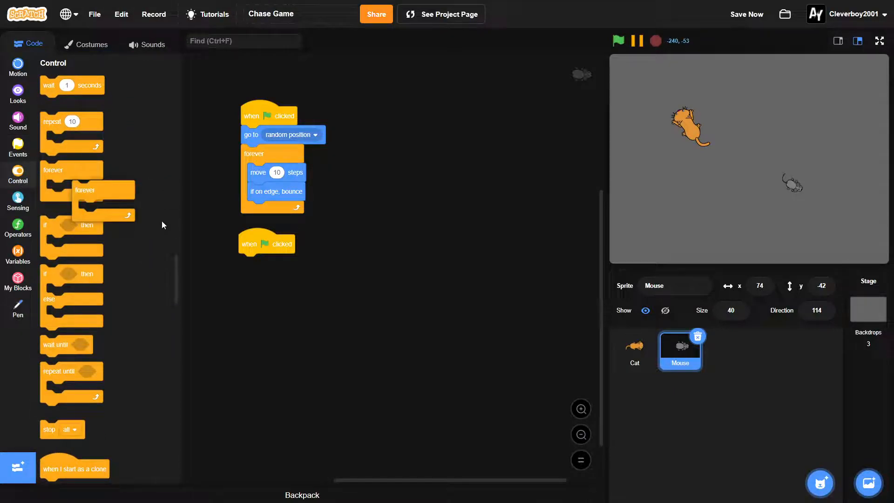
pyautogui.moveTo(102, 190); pyautogui.dragTo(271, 262)
pyautogui.write('0.')
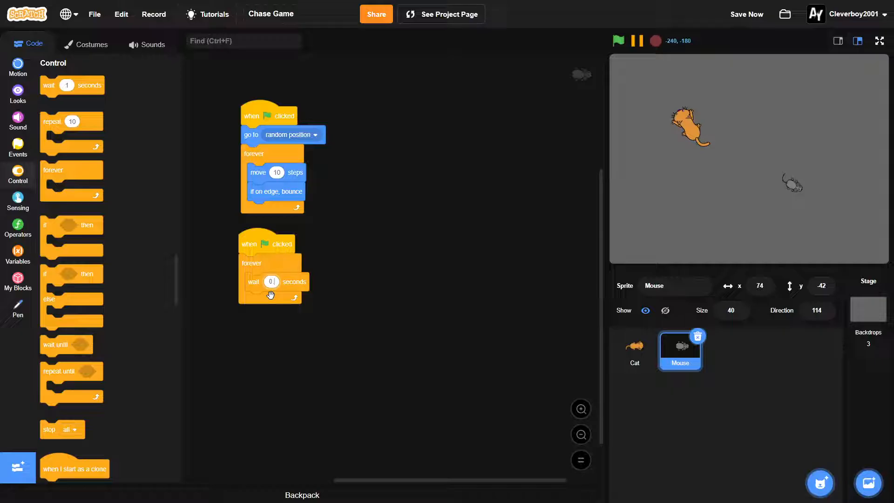
pyautogui.click(18, 65)
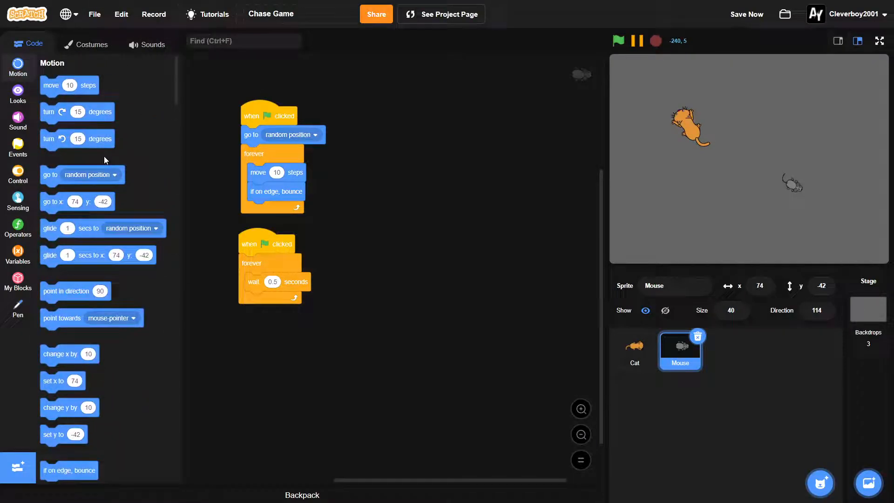
pyautogui.moveTo(75, 291); pyautogui.dragTo(275, 299)
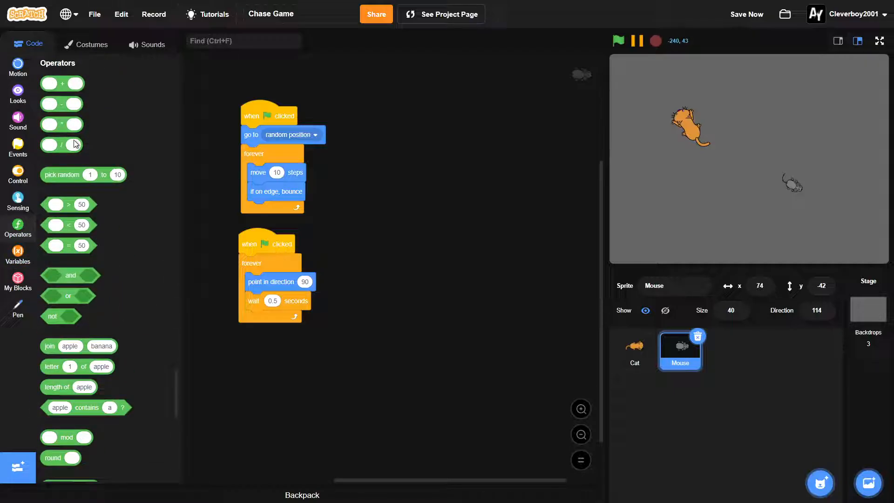
pyautogui.moveTo(62, 174); pyautogui.dragTo(316, 282)
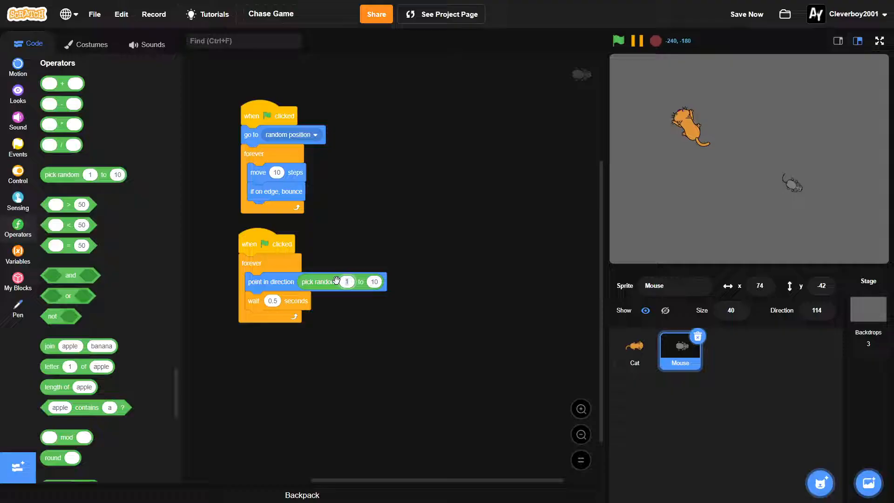
pyautogui.write('-180')
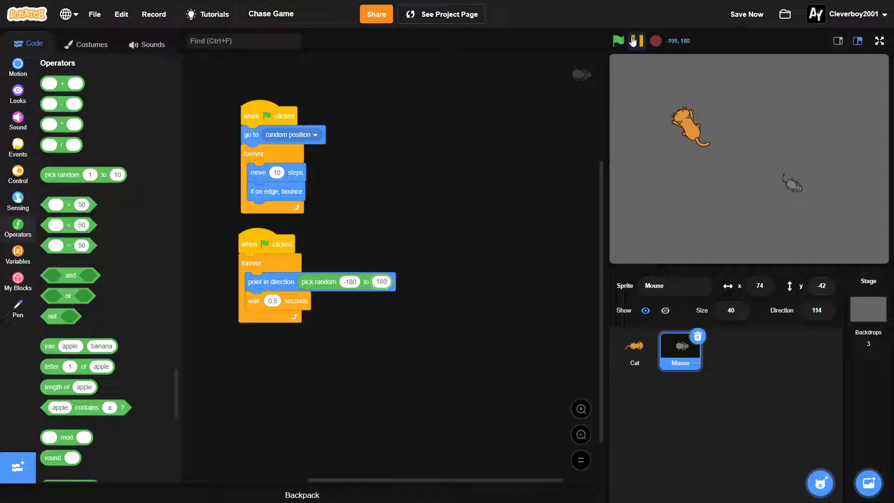
pyautogui.click(618, 41)
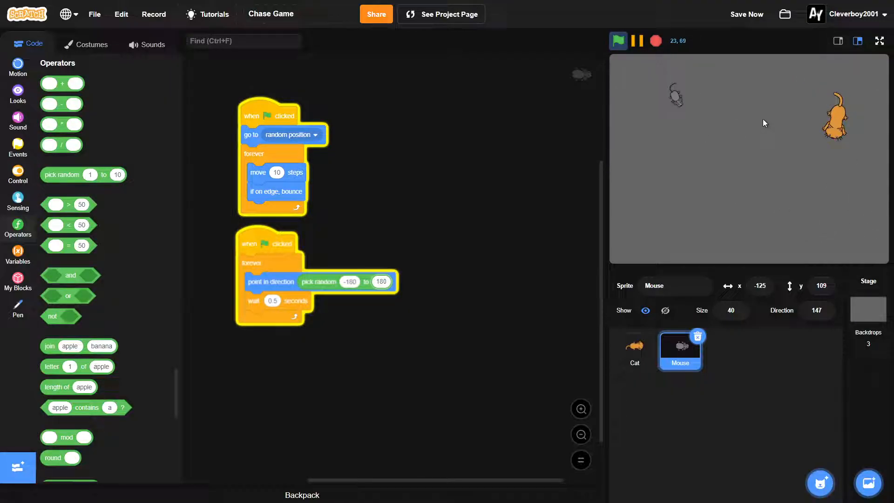
pyautogui.click(617, 41)
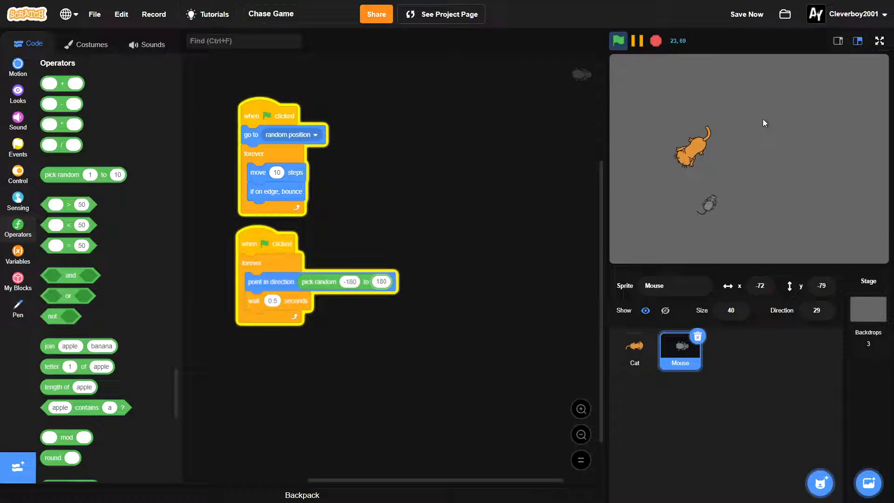
pyautogui.click(655, 40)
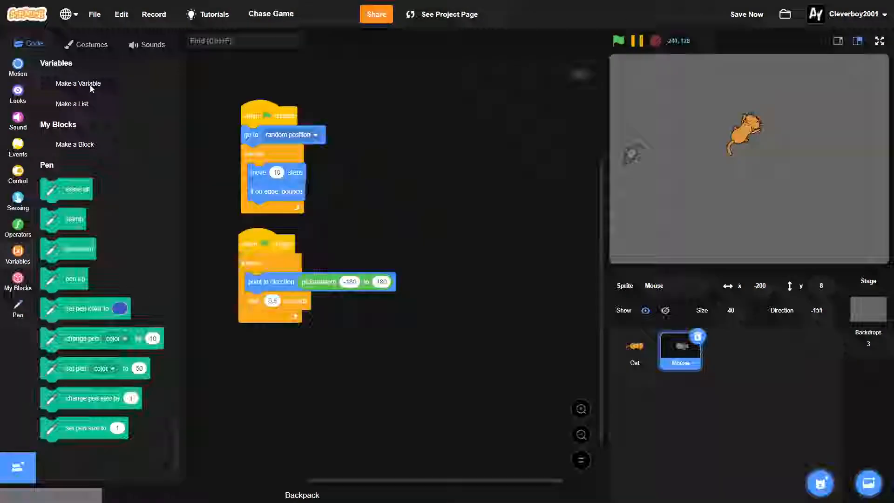
# - Create a SCORE variable and make the Mouse hide and add 1 to SCORE when touching the Cat
pyautogui.click(76, 83)
pyautogui.write('SCORE')
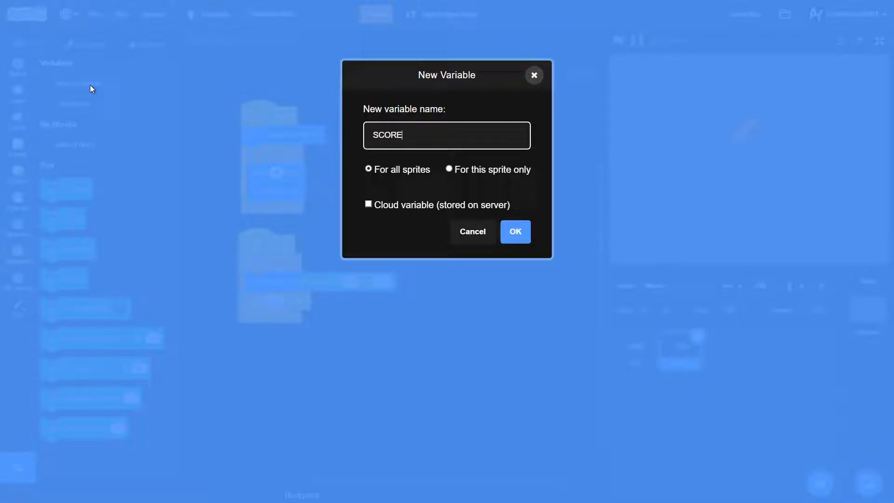
pyautogui.click(513, 231)
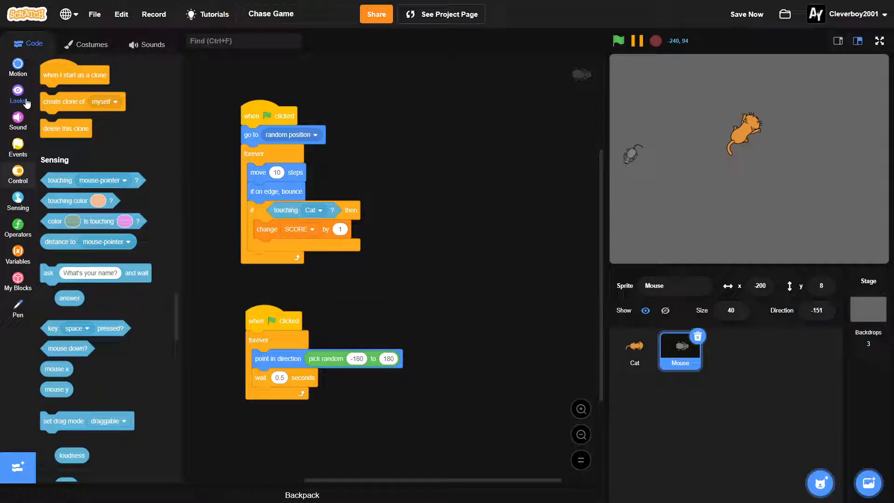
pyautogui.click(18, 94)
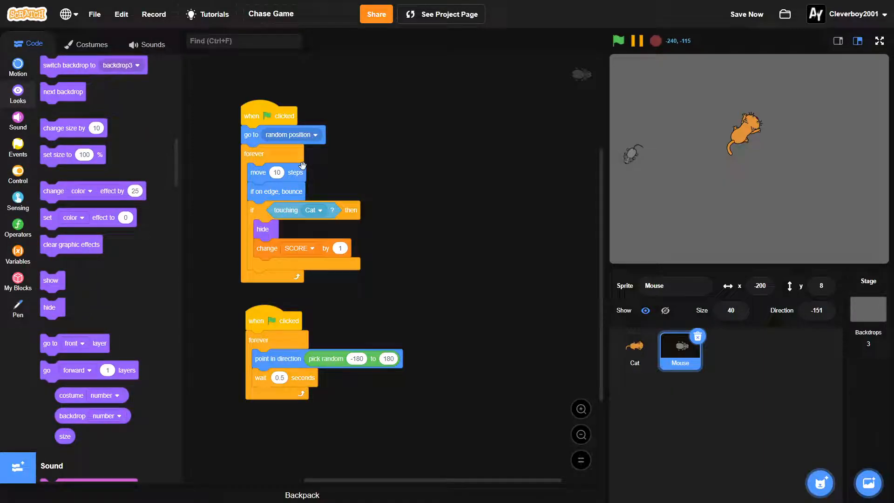
pyautogui.click(675, 285)
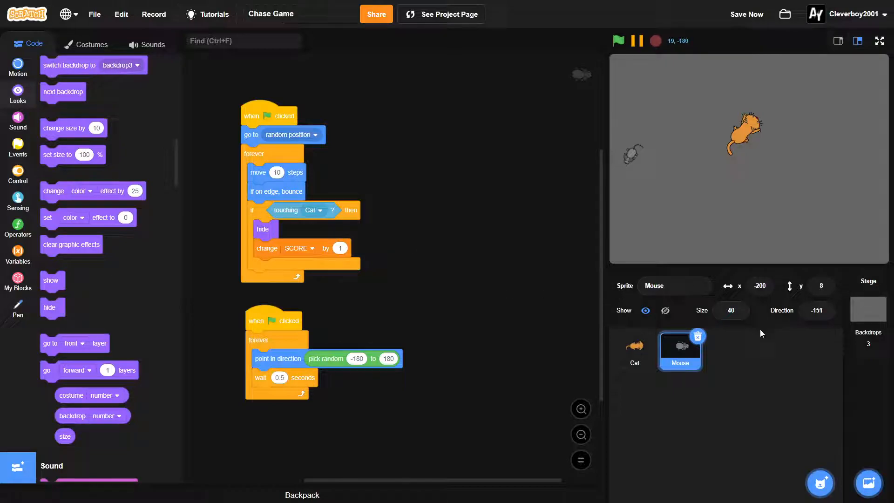
pyautogui.rightClick(680, 349)
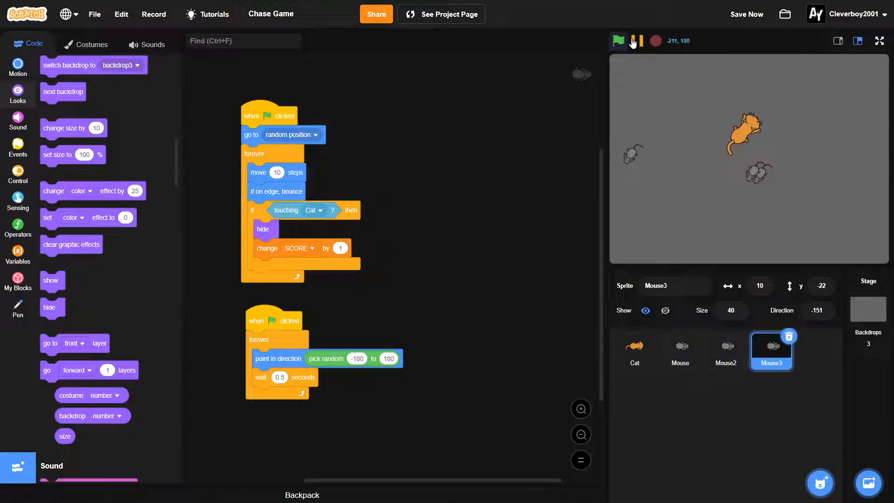
# - Run the game with three mice and show the SCORE counter on the stage, then stop it
pyautogui.click(618, 40)
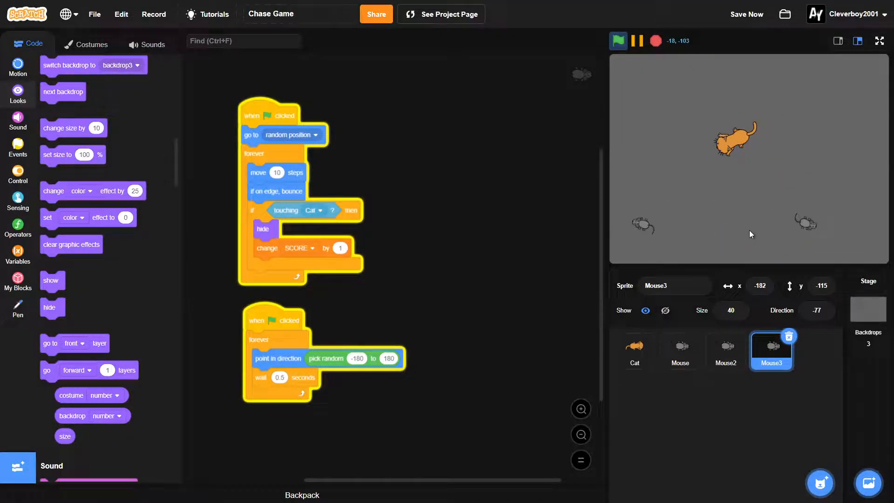
pyautogui.click(18, 251)
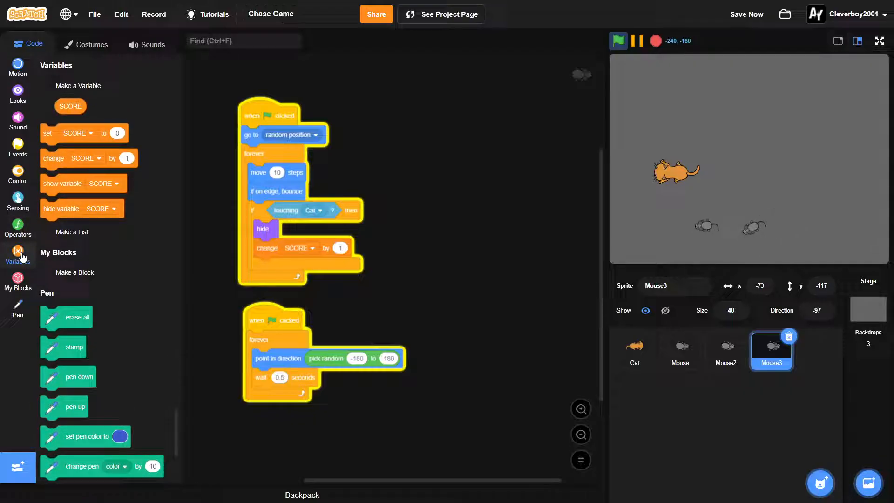
pyautogui.click(44, 104)
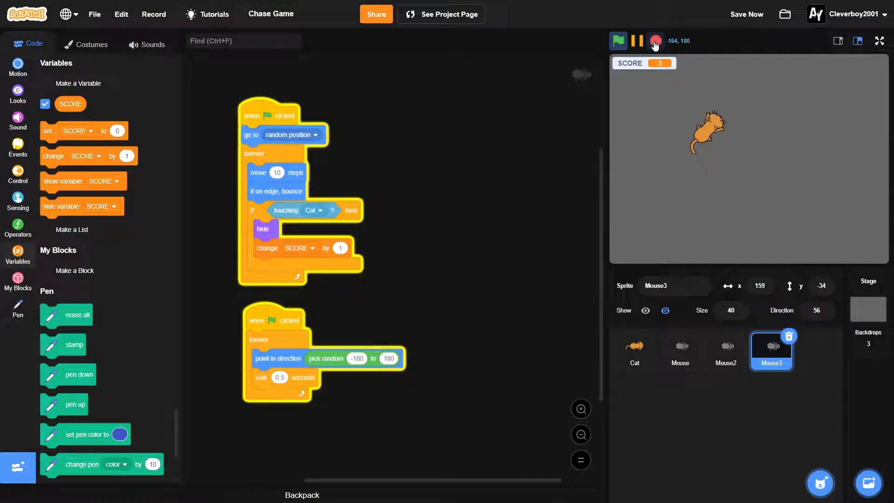
pyautogui.click(655, 41)
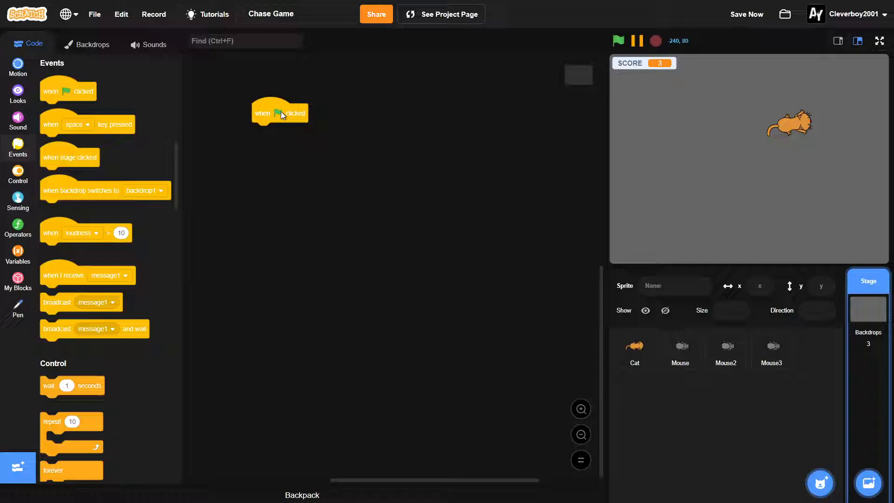
# - Create a TIME variable and set it alongside SCORE at the start of the Stage script
pyautogui.click(18, 254)
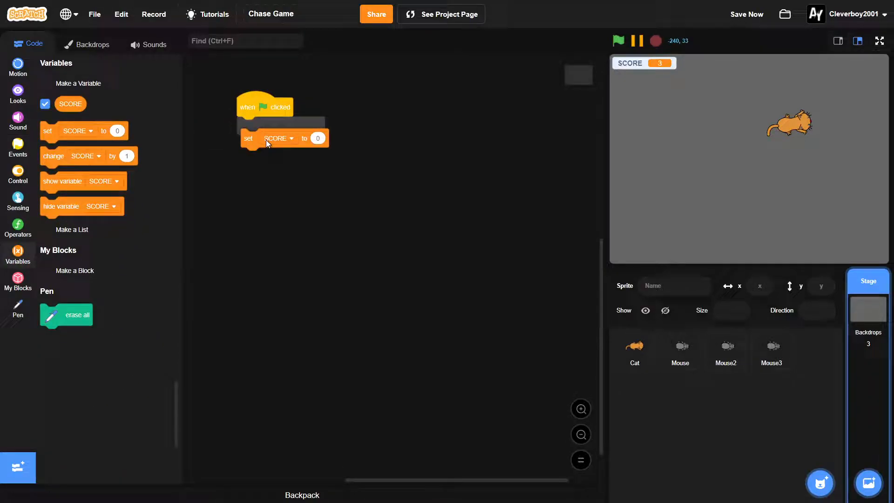
pyautogui.click(79, 84)
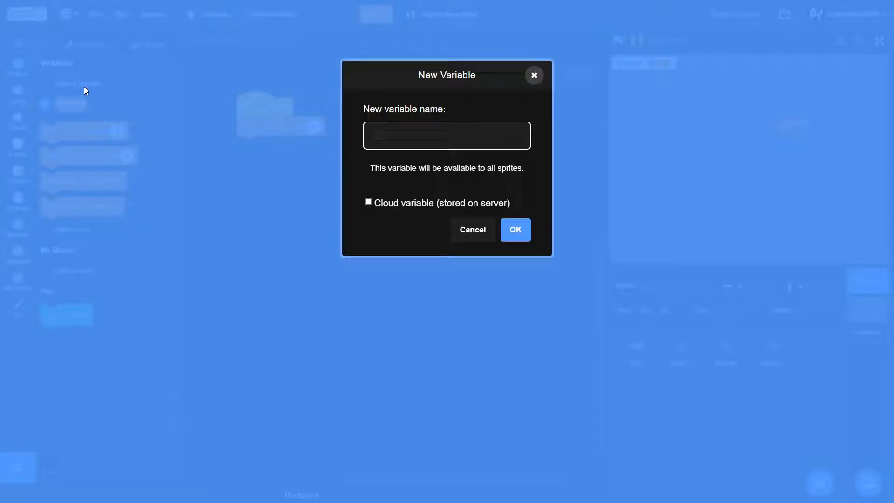
pyautogui.write('TIMER')
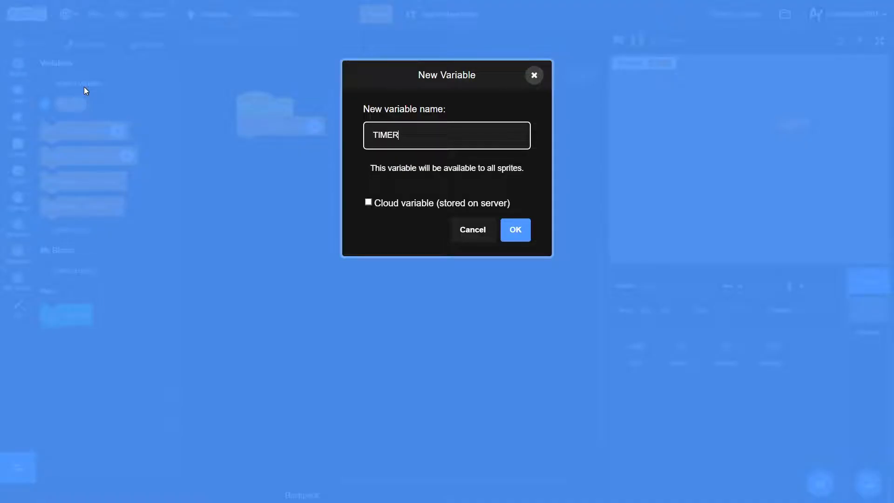
pyautogui.press('Backspace')
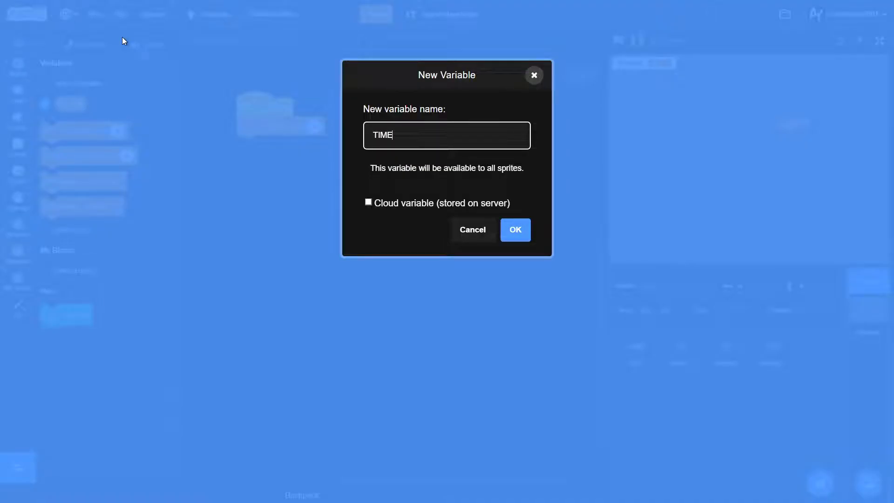
pyautogui.click(513, 230)
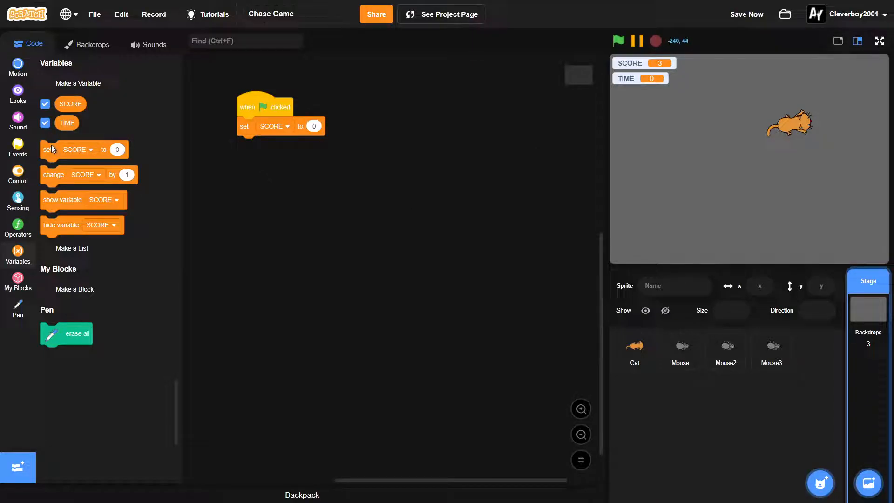
pyautogui.click(274, 145)
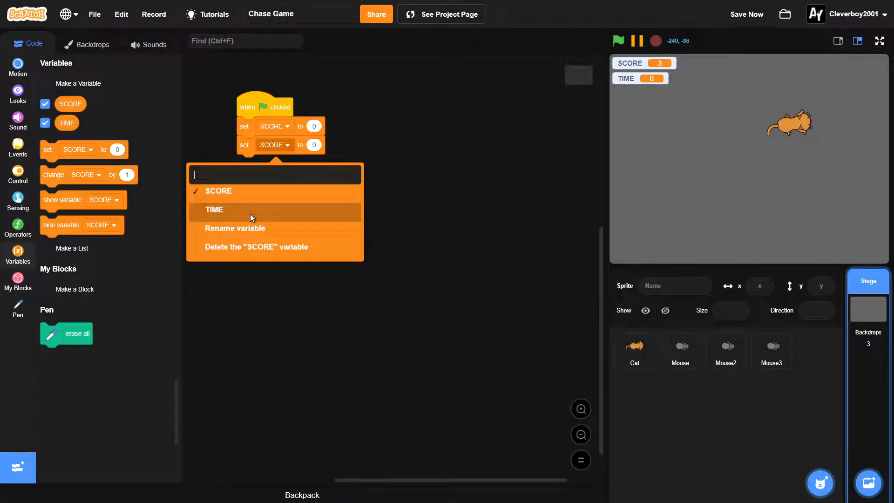
pyautogui.click(214, 209)
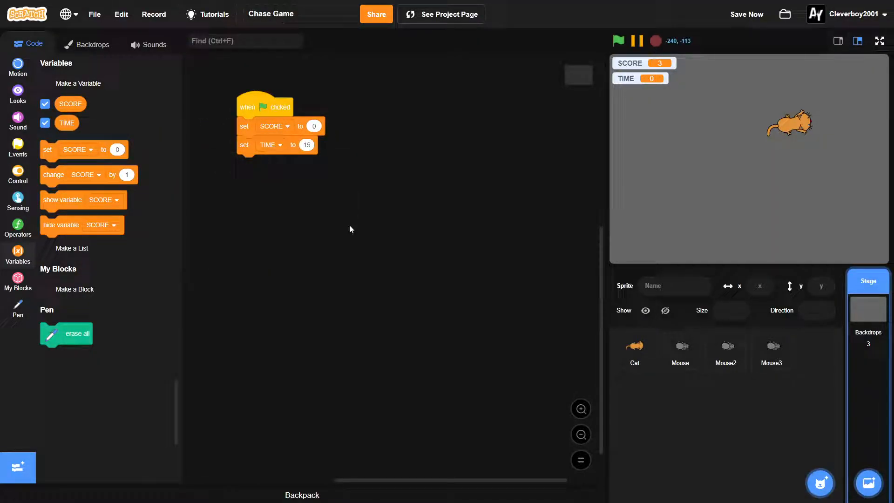
# - Loop forever changing TIME by -1 and stop everything once TIME equals 0
pyautogui.click(17, 174)
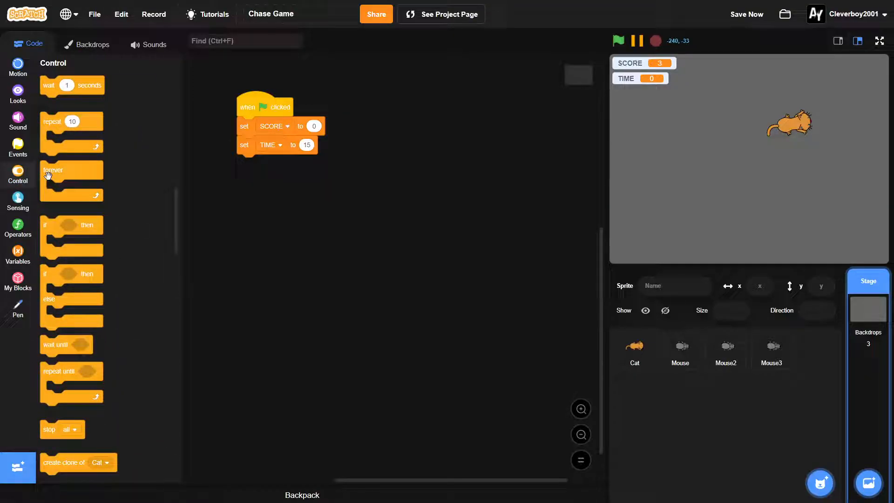
pyautogui.moveTo(53, 170); pyautogui.dragTo(249, 164)
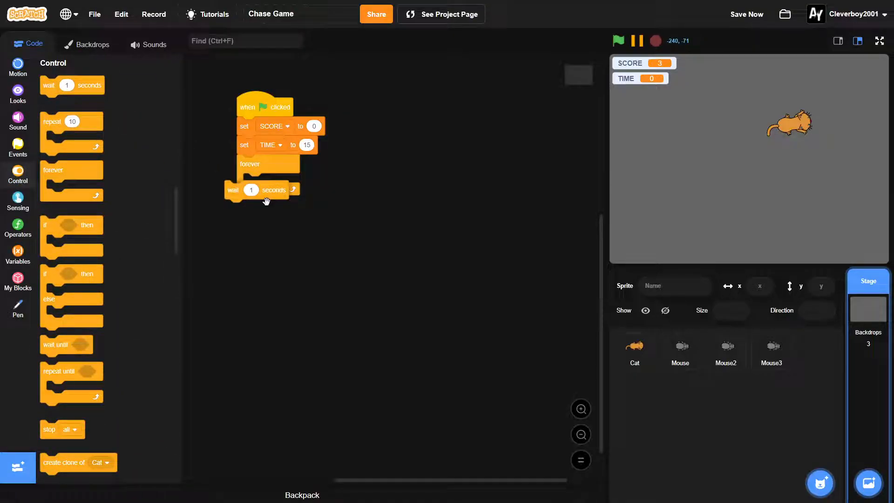
pyautogui.click(18, 254)
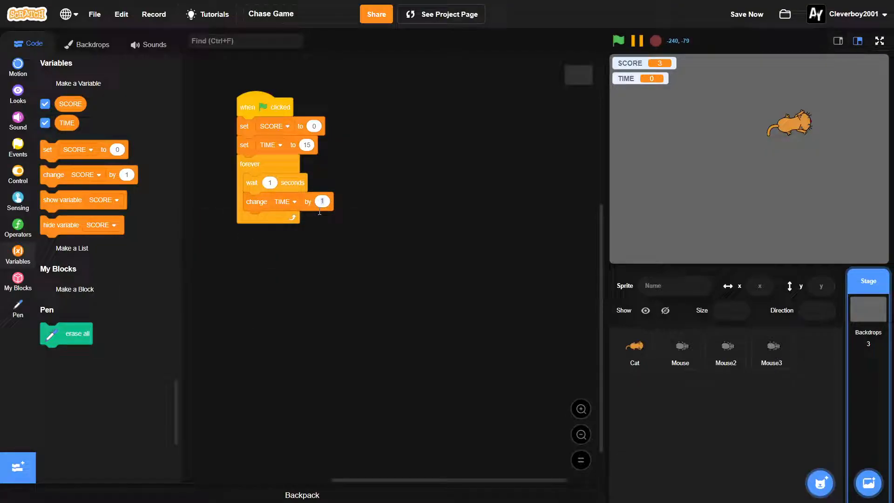
pyautogui.write('-1')
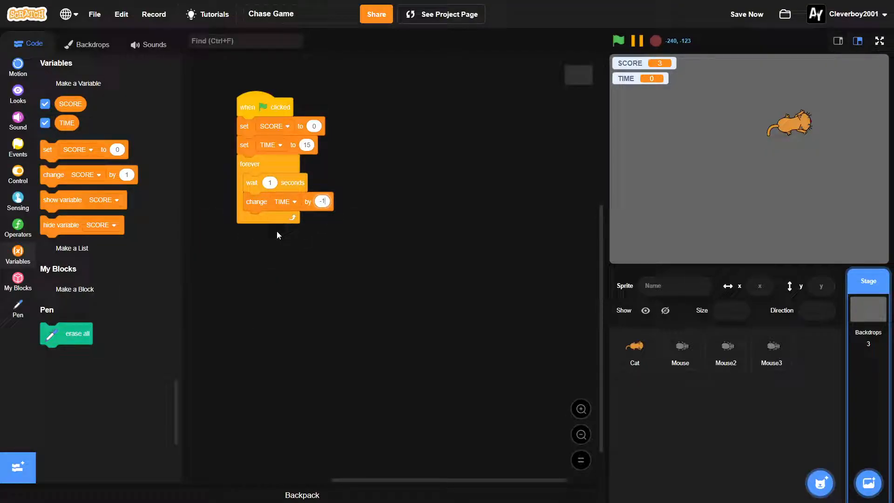
pyautogui.click(18, 147)
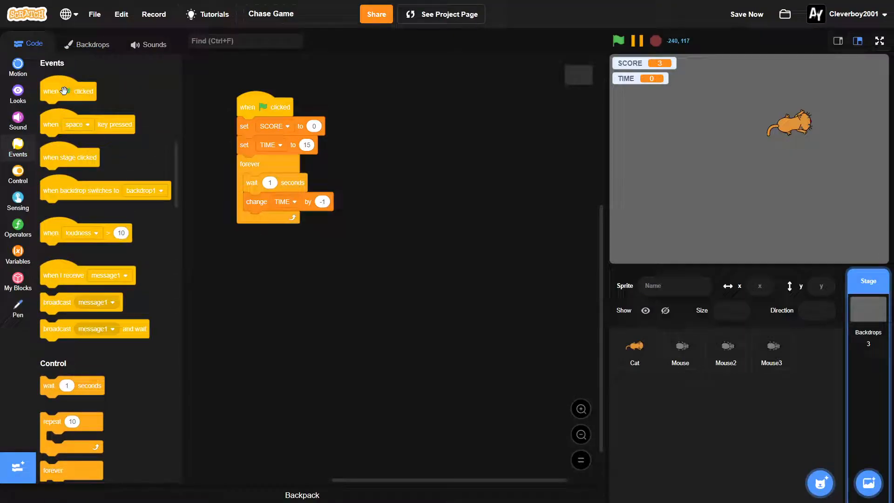
pyautogui.click(17, 176)
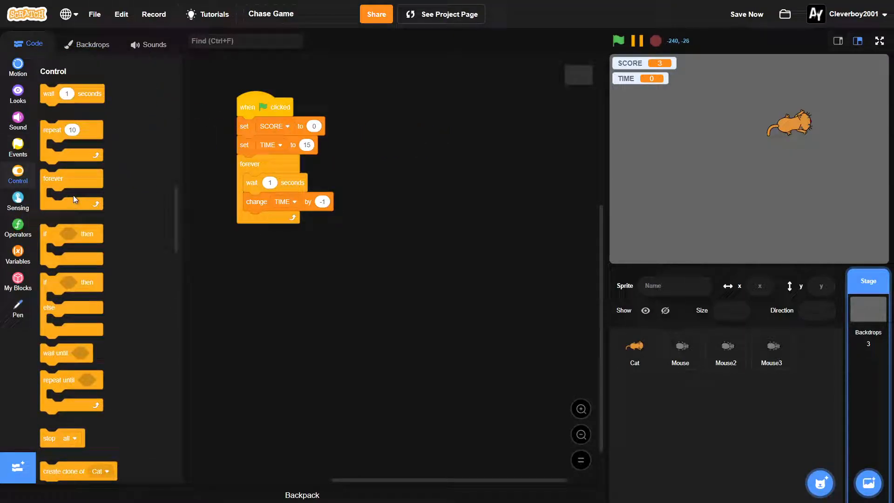
pyautogui.click(17, 228)
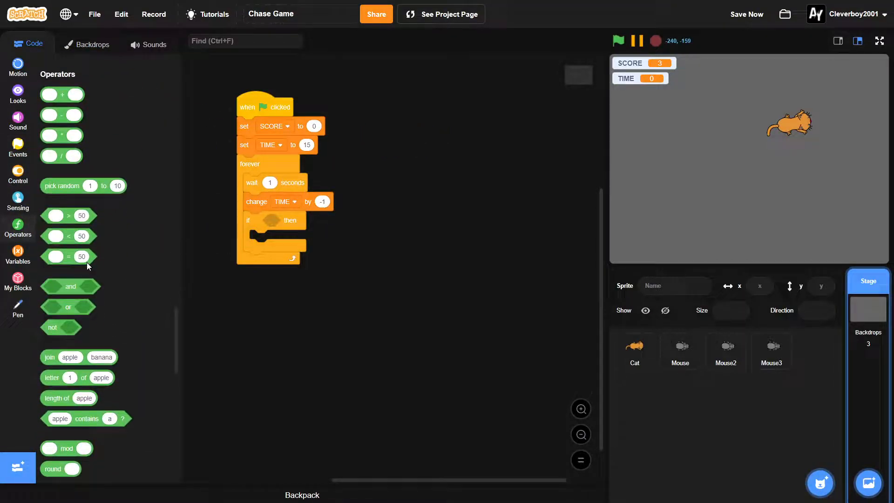
pyautogui.moveTo(69, 256); pyautogui.dragTo(279, 221)
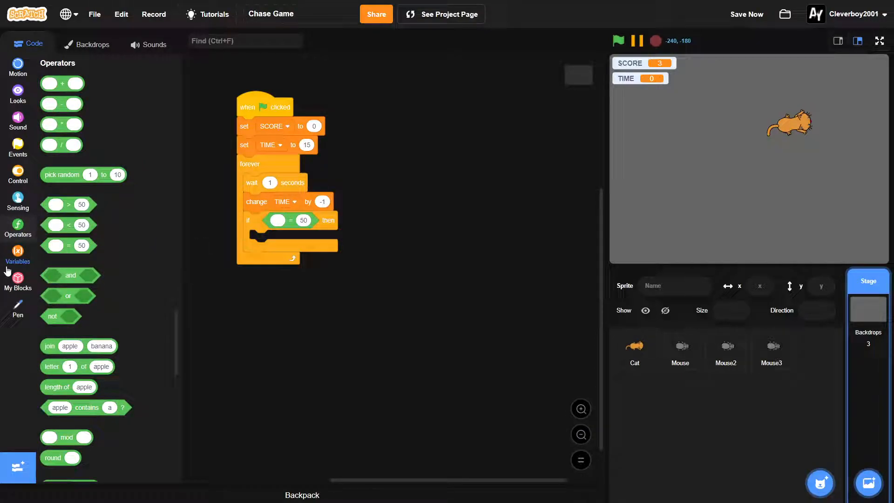
pyautogui.click(17, 255)
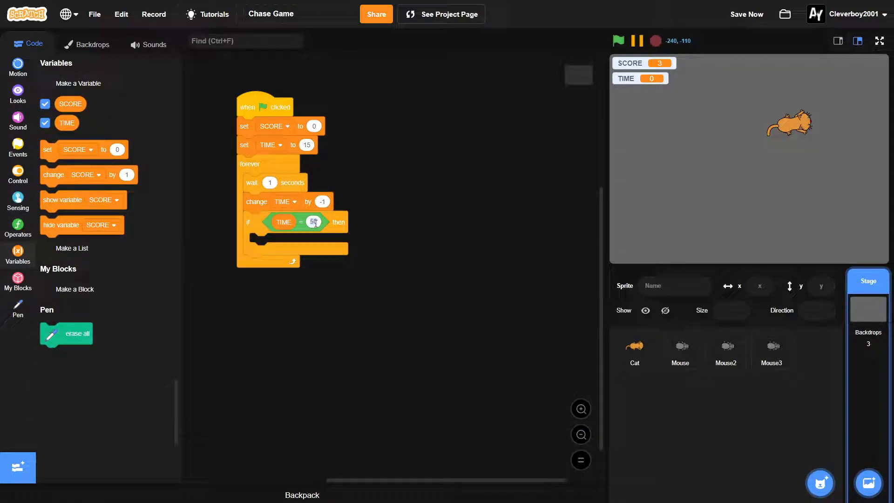
pyautogui.click(17, 175)
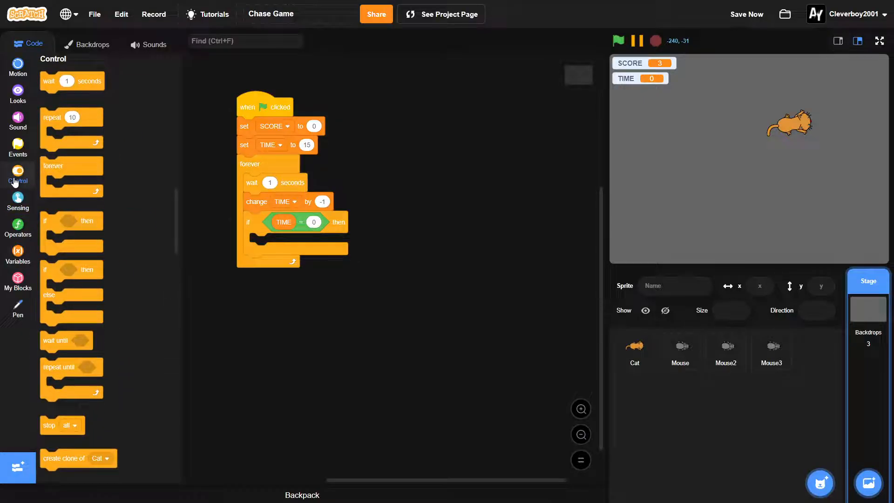
pyautogui.scroll(-3)
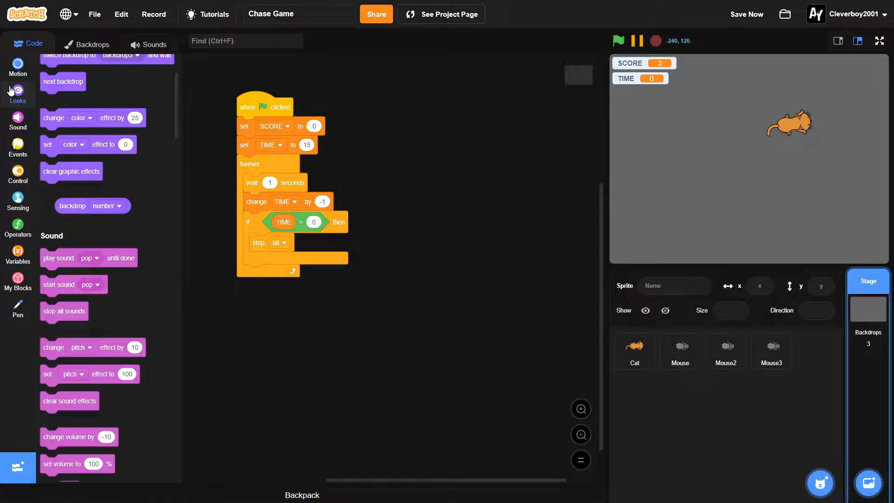
# - Start the game on backdrop1 and switch to the YOU LOST backdrop2 when TIME hits 0
pyautogui.moveTo(69, 84); pyautogui.dragTo(278, 242)
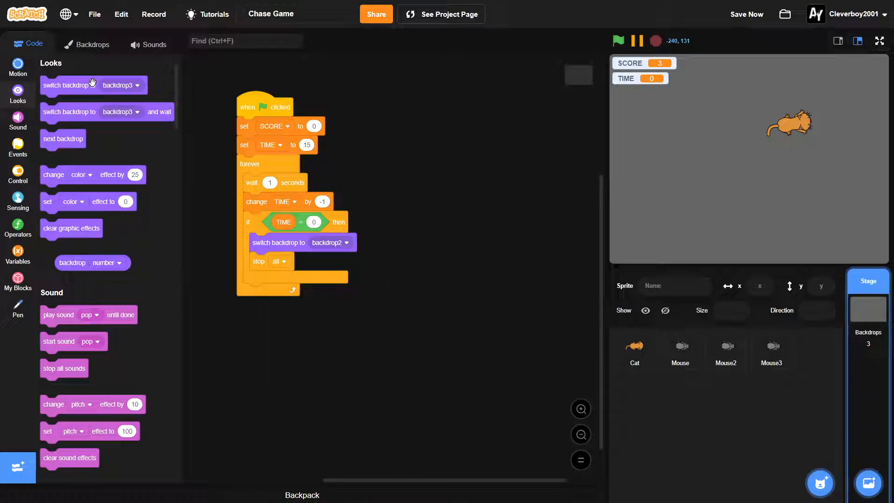
pyautogui.click(318, 127)
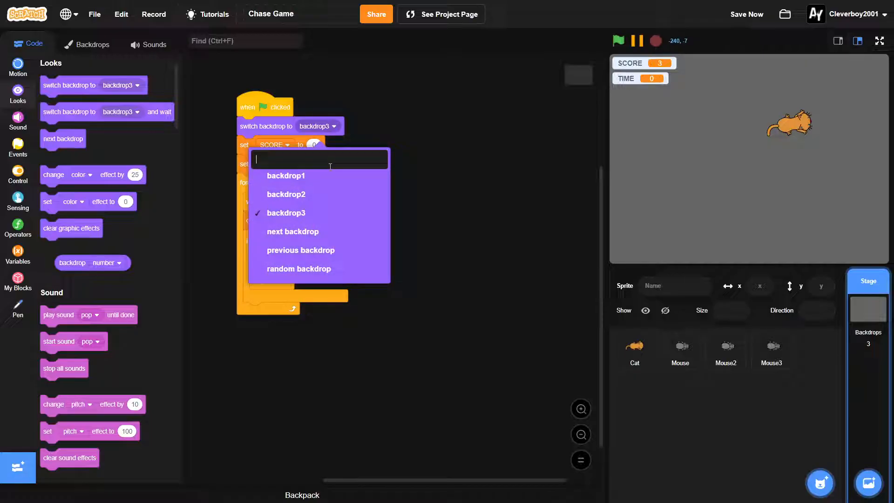
pyautogui.click(91, 43)
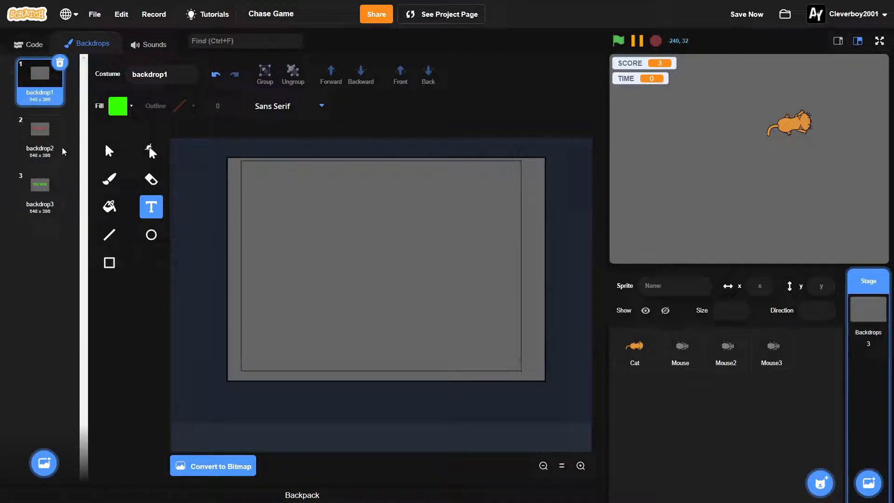
pyautogui.click(39, 134)
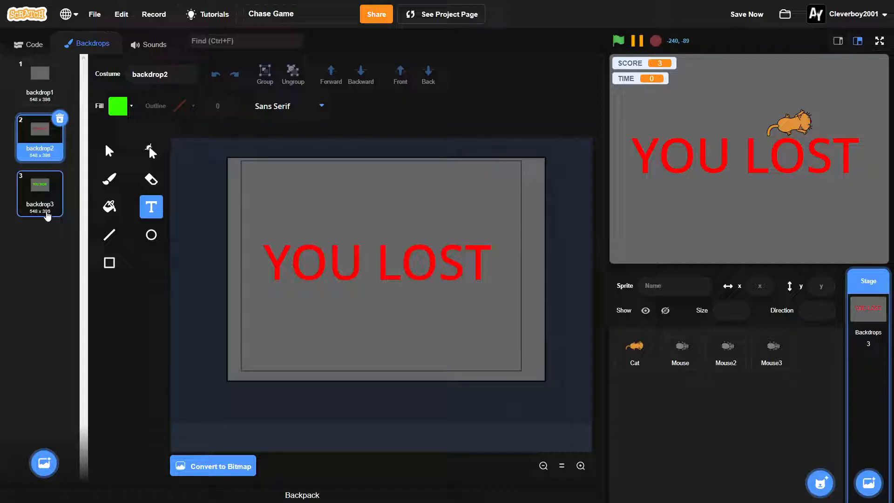
pyautogui.click(29, 43)
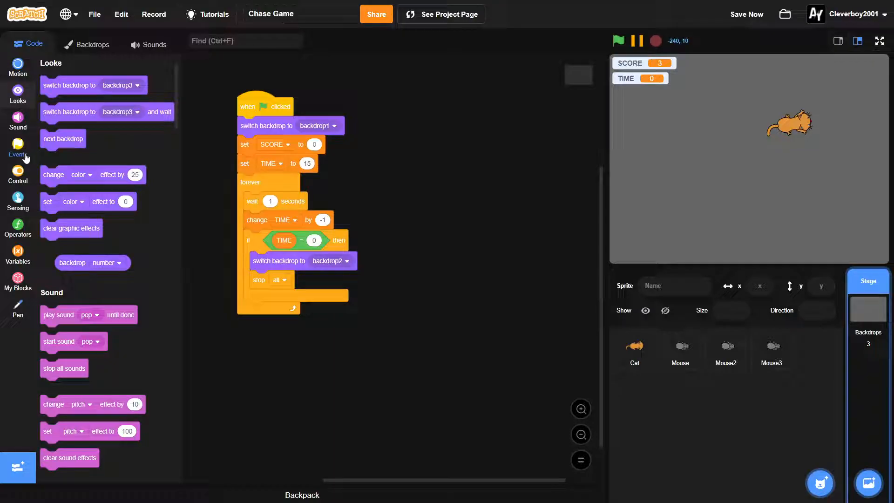
pyautogui.click(17, 147)
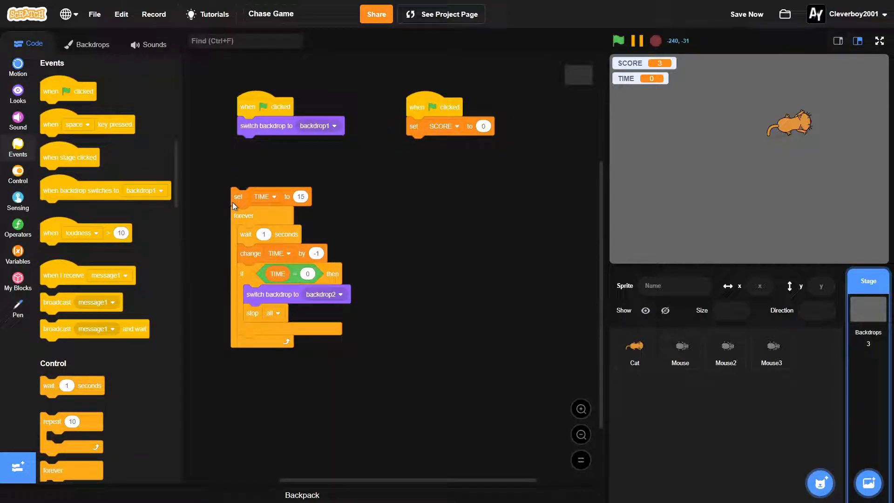
# - Add a stage script switching to backdrop3 and stopping all once SCORE equals 3, then go full screen
pyautogui.click(18, 176)
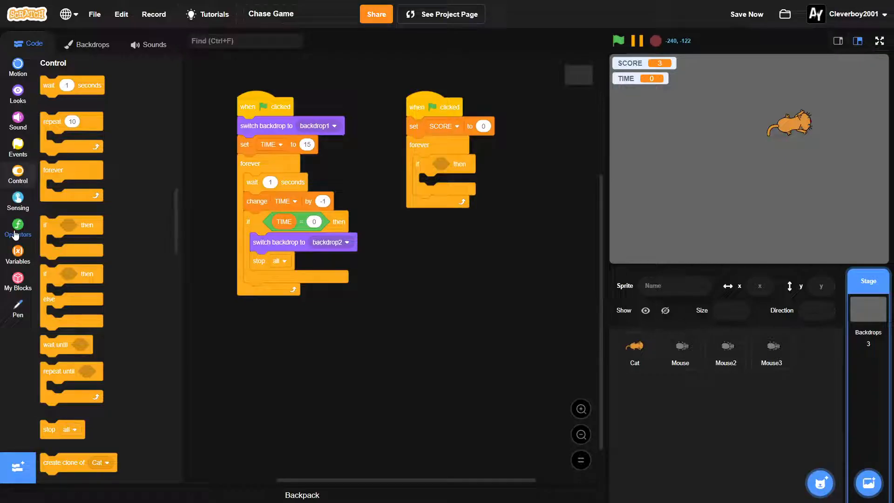
pyautogui.click(18, 227)
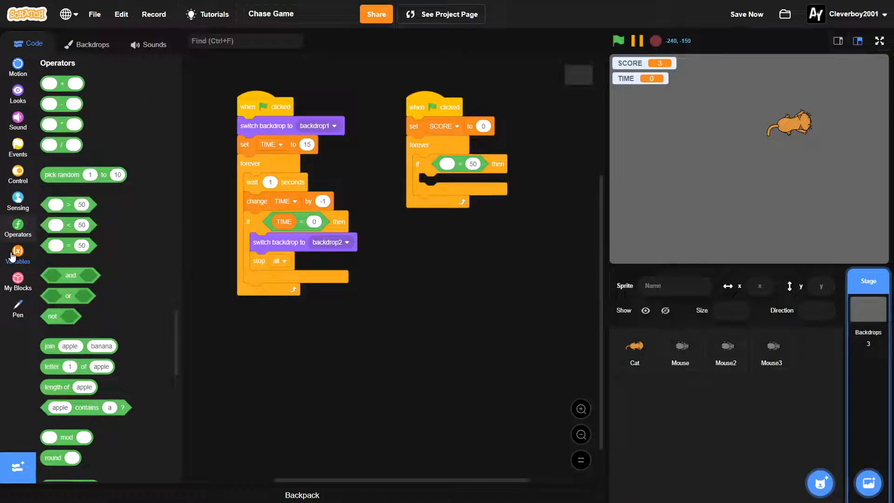
pyautogui.click(17, 254)
pyautogui.write('3')
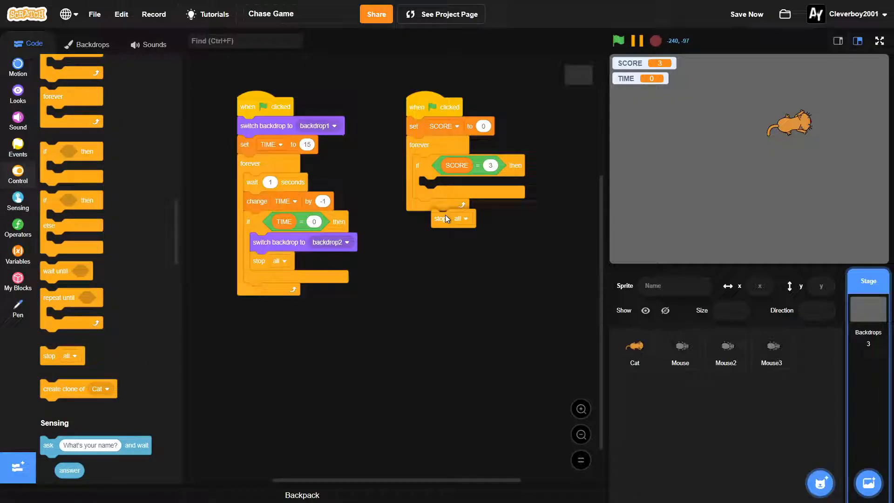
pyautogui.click(18, 93)
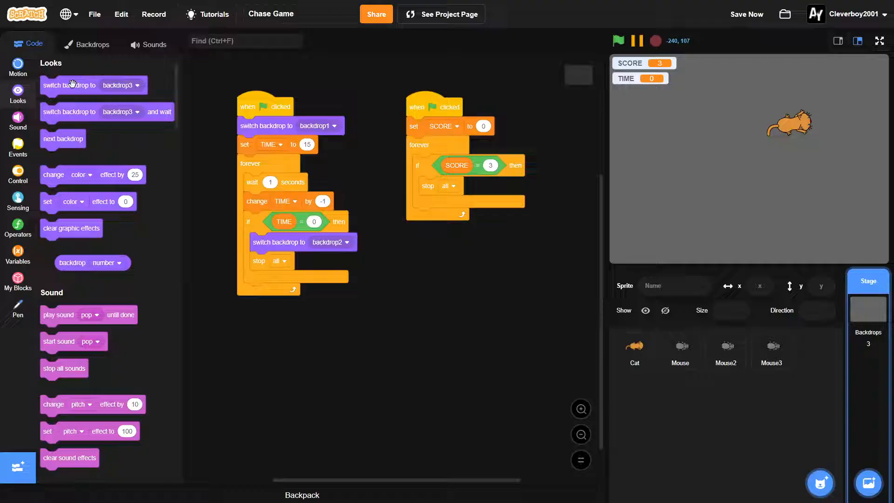
pyautogui.moveTo(69, 85); pyautogui.dragTo(467, 186)
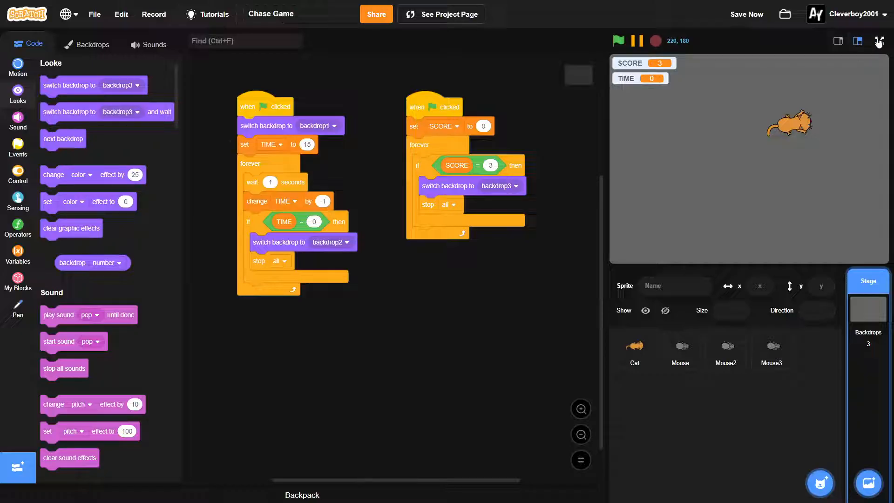
pyautogui.click(879, 41)
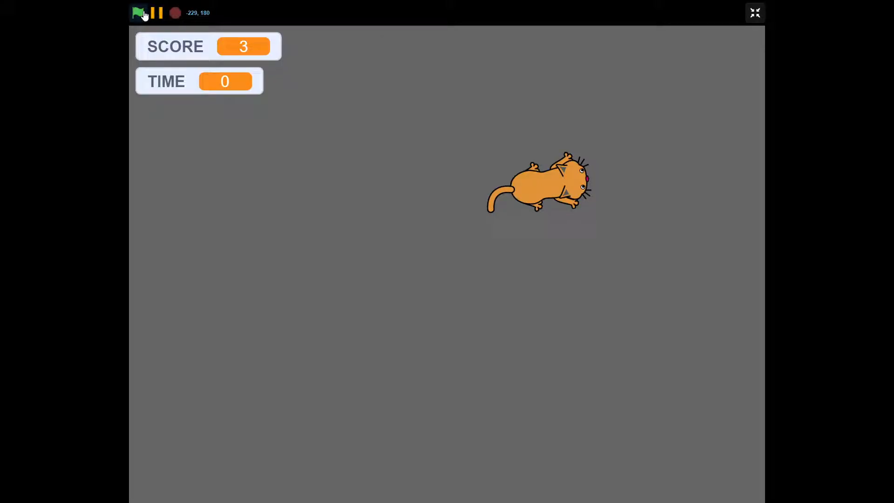
# - Run the game with the green flag, leave full screen and check Mouse3's scripts before returning to full screen
pyautogui.click(138, 12)
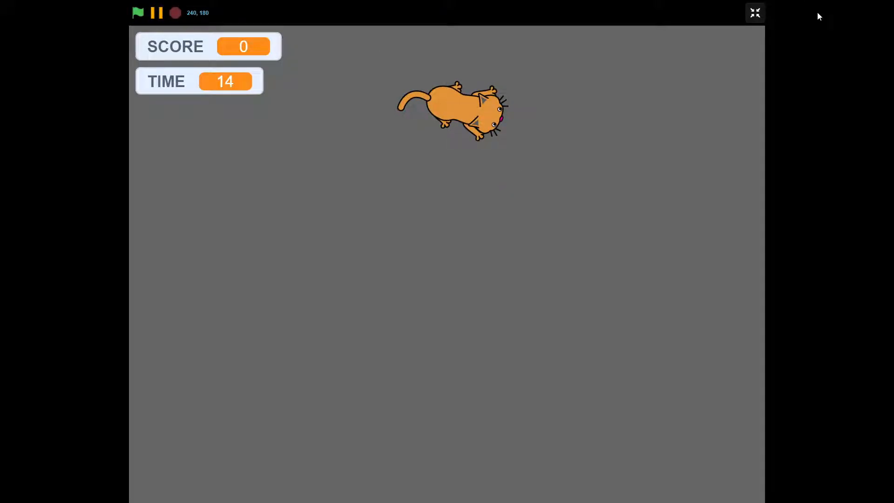
pyautogui.click(754, 13)
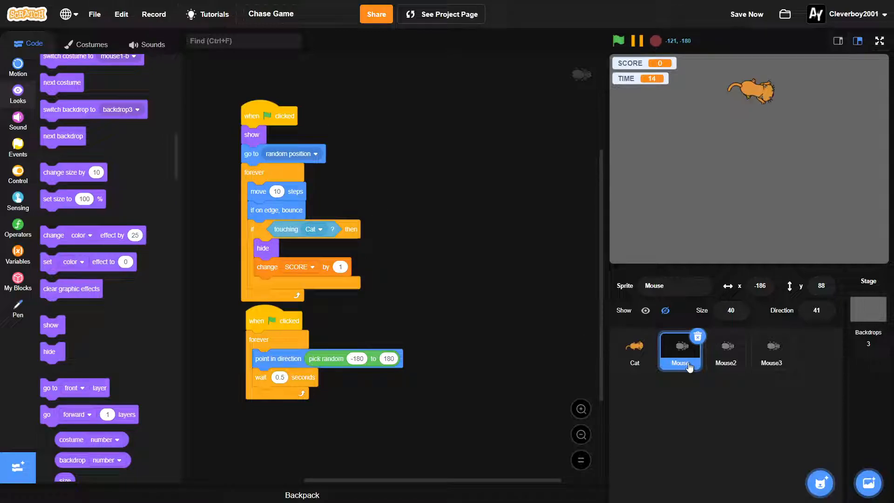
pyautogui.click(726, 351)
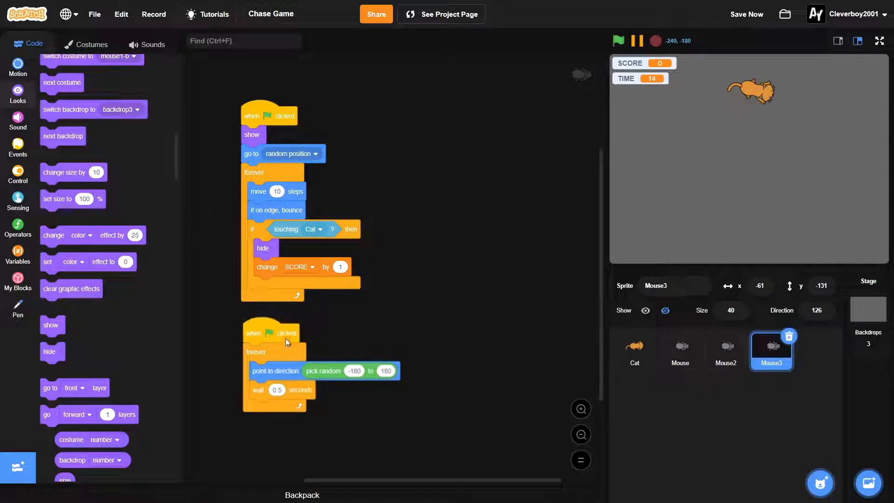
pyautogui.click(879, 40)
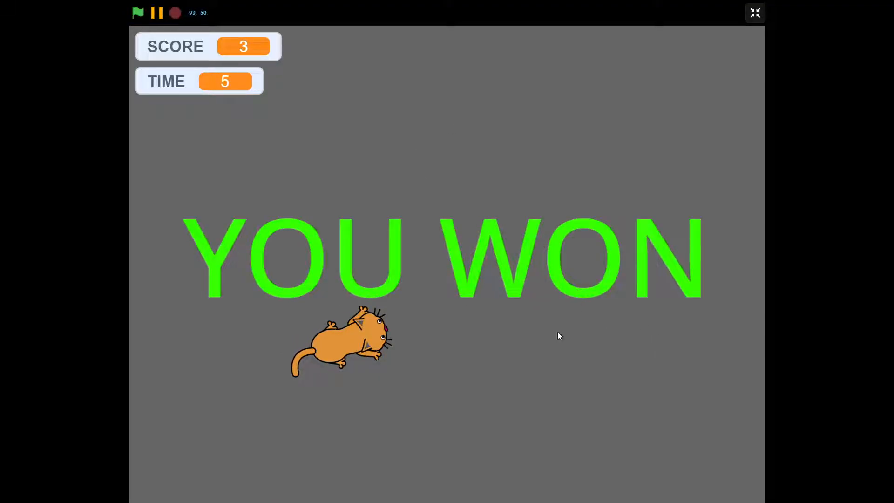
# - Replay the game to reach YOU WON and then YOU LOST with SCORE 1 and TIME 0, briefly leaving full screen
pyautogui.click(138, 13)
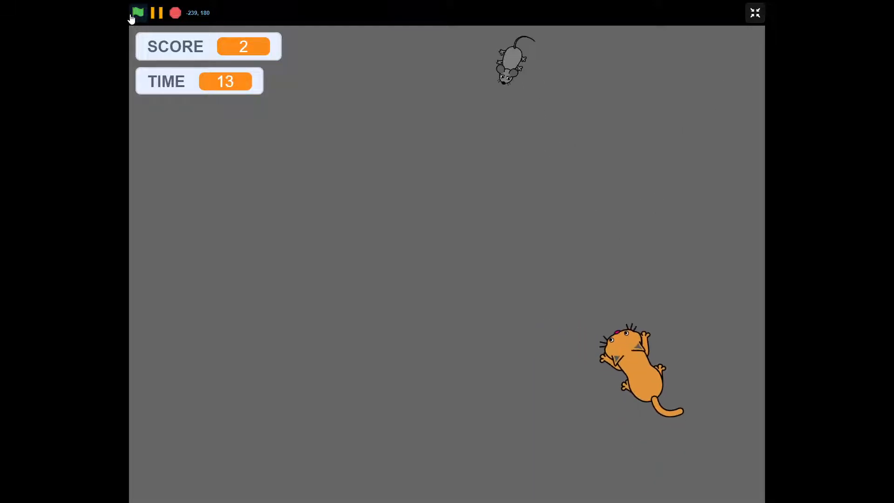
pyautogui.click(137, 12)
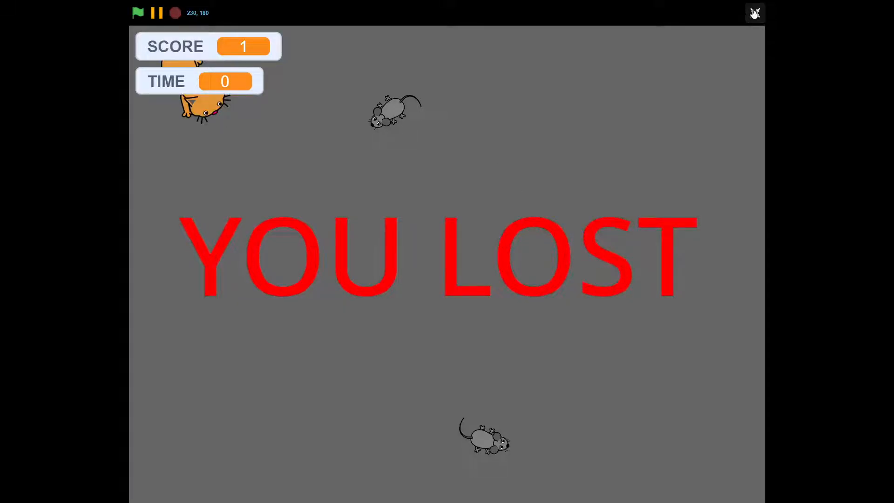
pyautogui.click(754, 12)
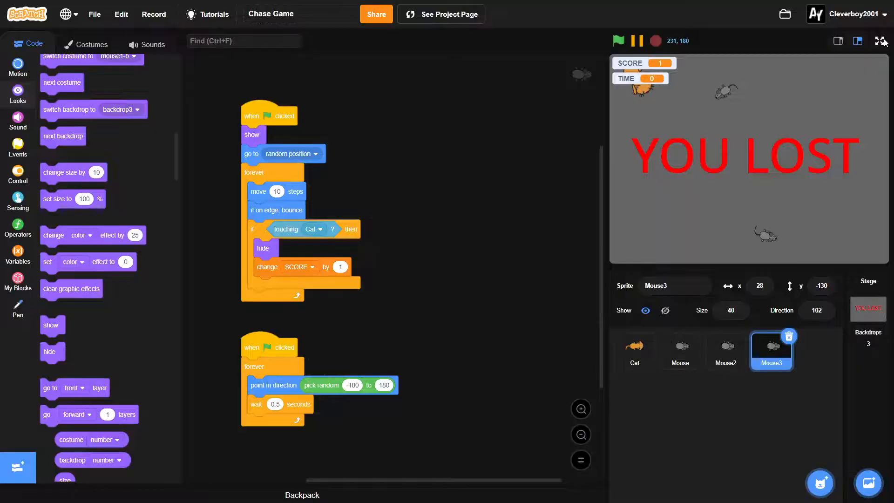
pyautogui.click(881, 40)
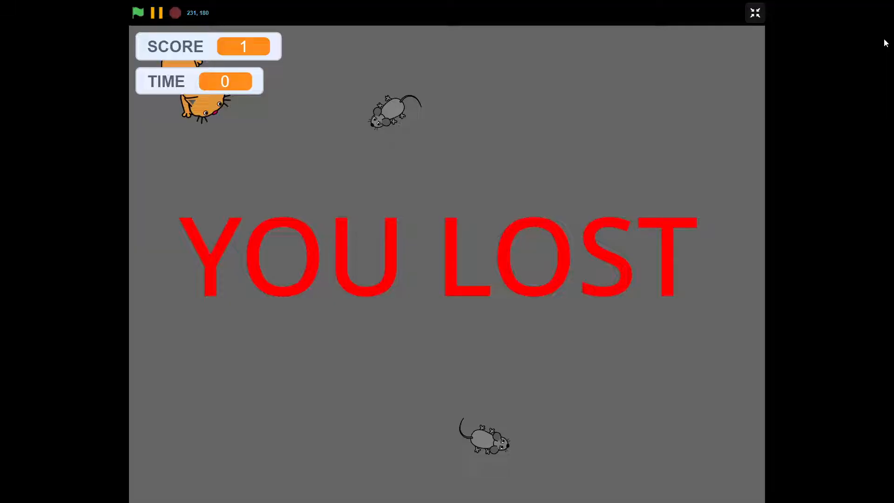